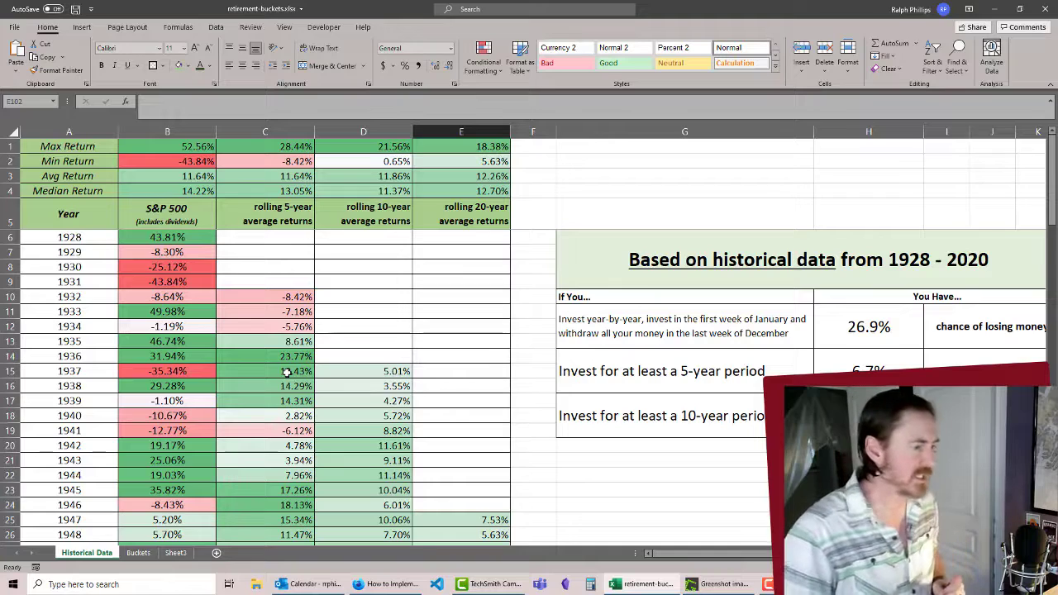
# Switch from the S&P 500 returns sheet to the empty Buckets sheet
pyautogui.click(138, 552)
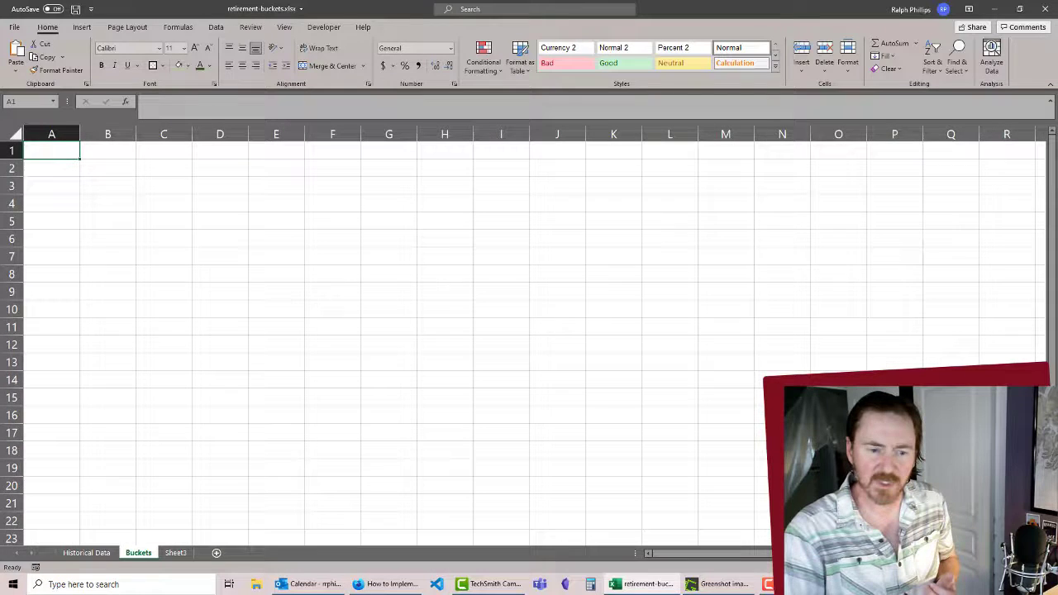
# Enter the title 'Bucket Retirement Accounts' across A1:B1
pyautogui.click(108, 239)
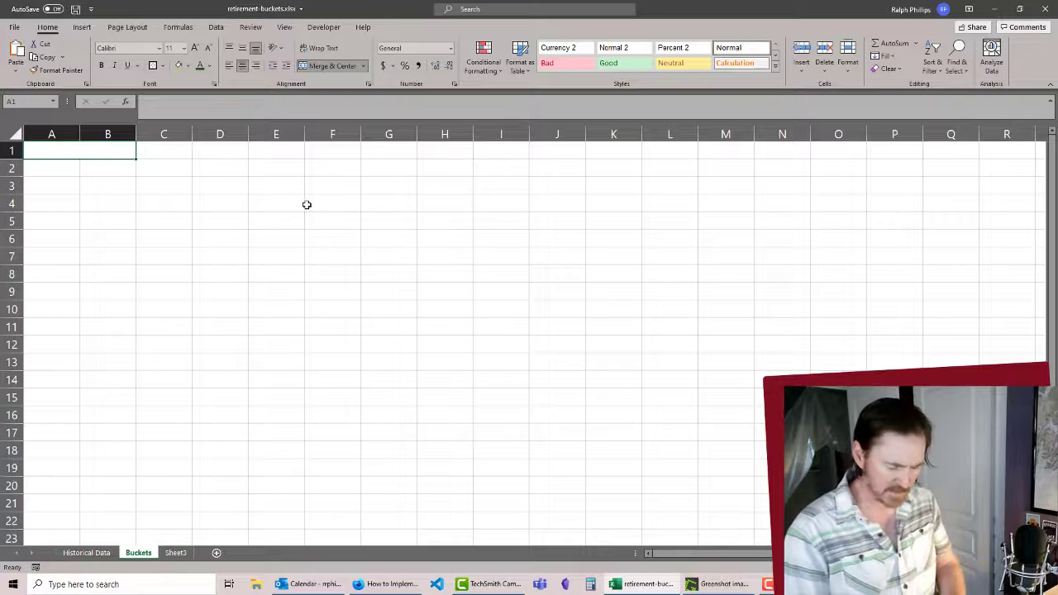
pyautogui.write('Bucket R')
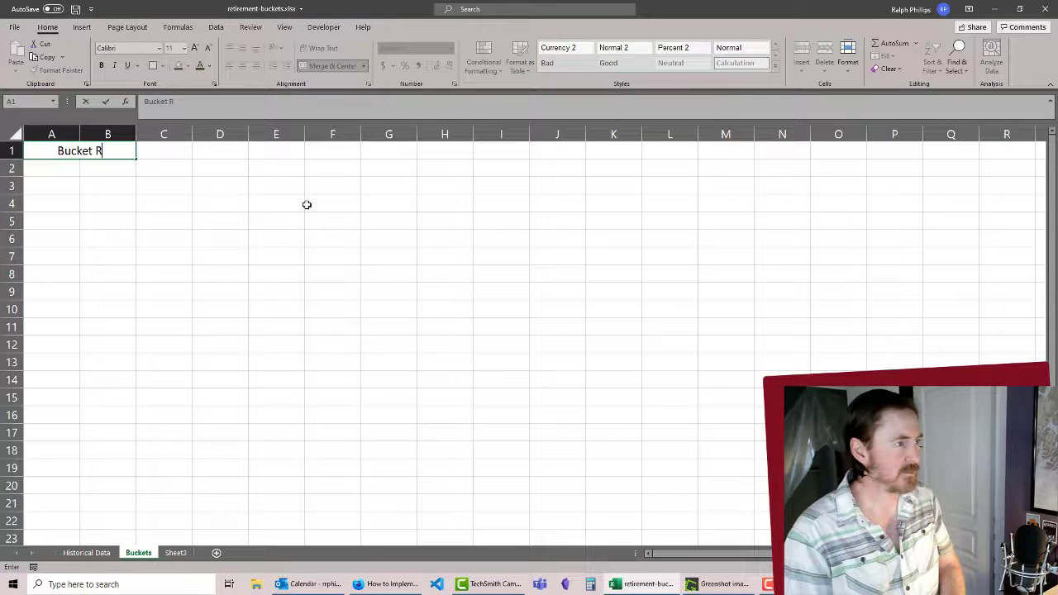
pyautogui.write('etirement Accounts')
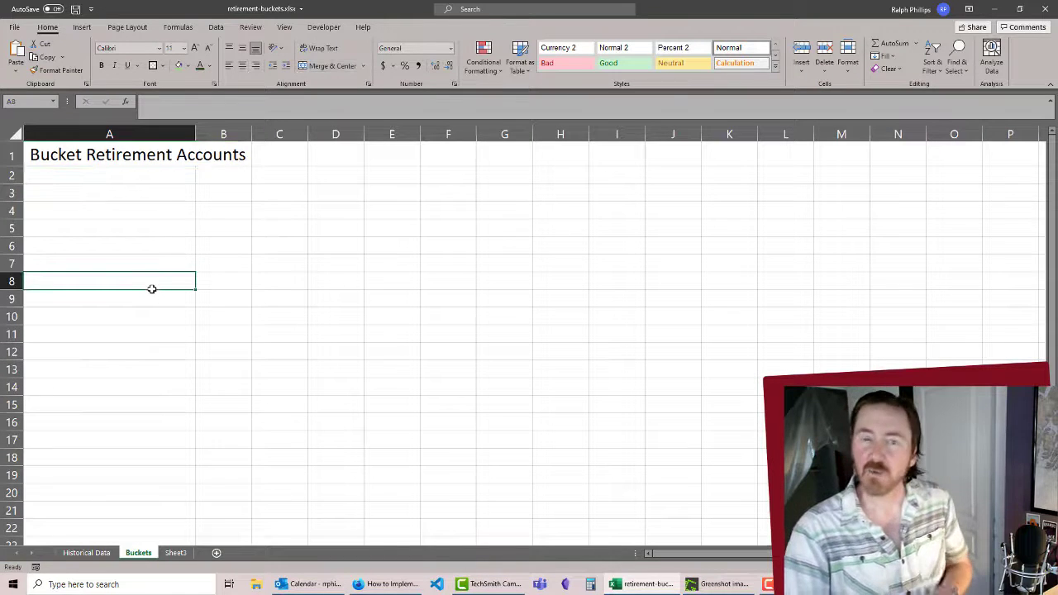
pyautogui.moveTo(107, 335)
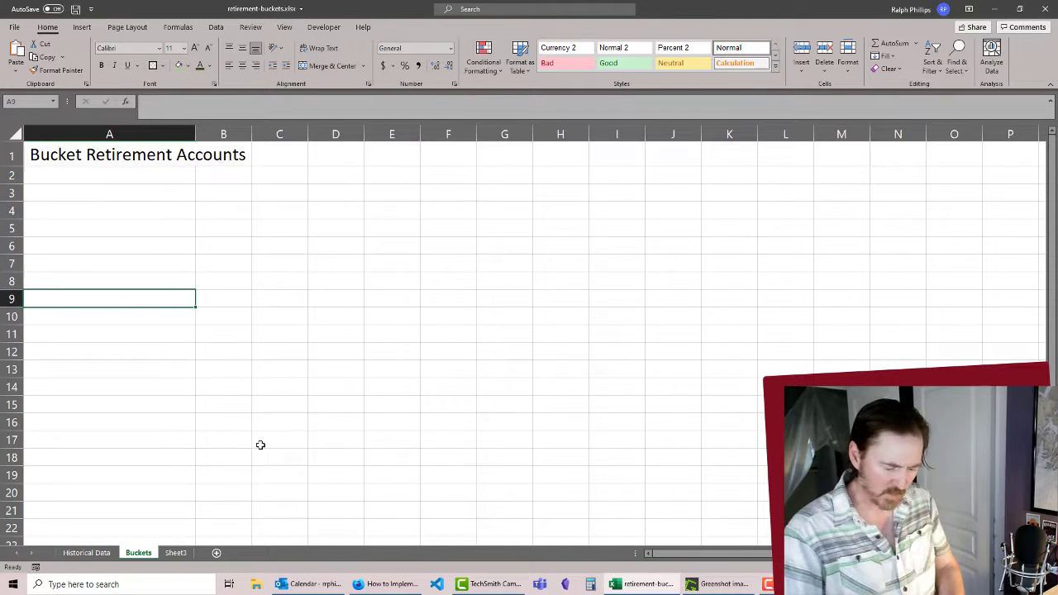
# Enter Retirement Fund with 700000 in row 9, formatted as accounting with no decimals
pyautogui.write('Retirement Fund')
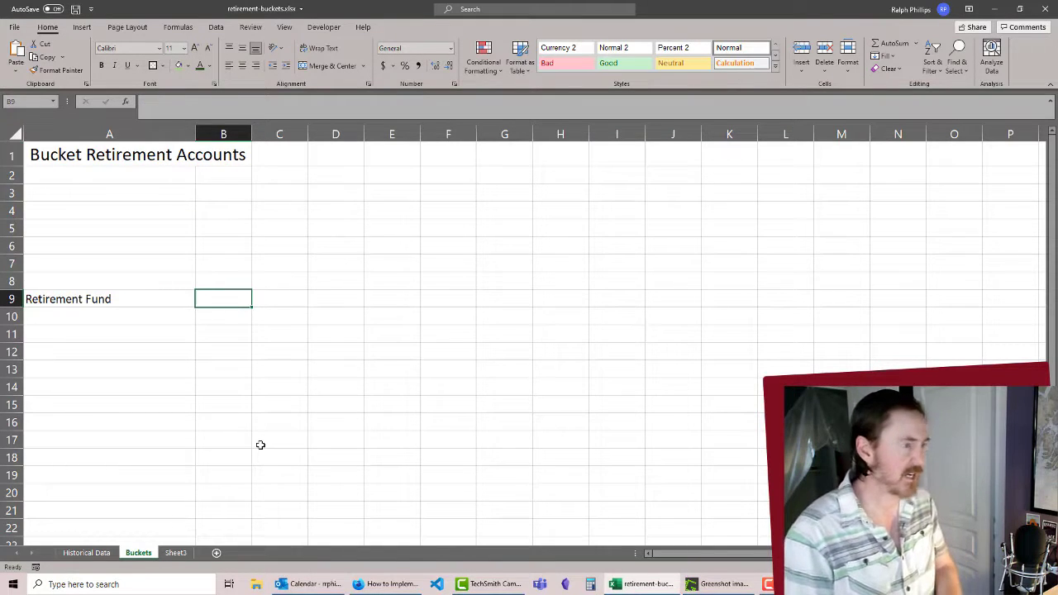
pyautogui.write('700000')
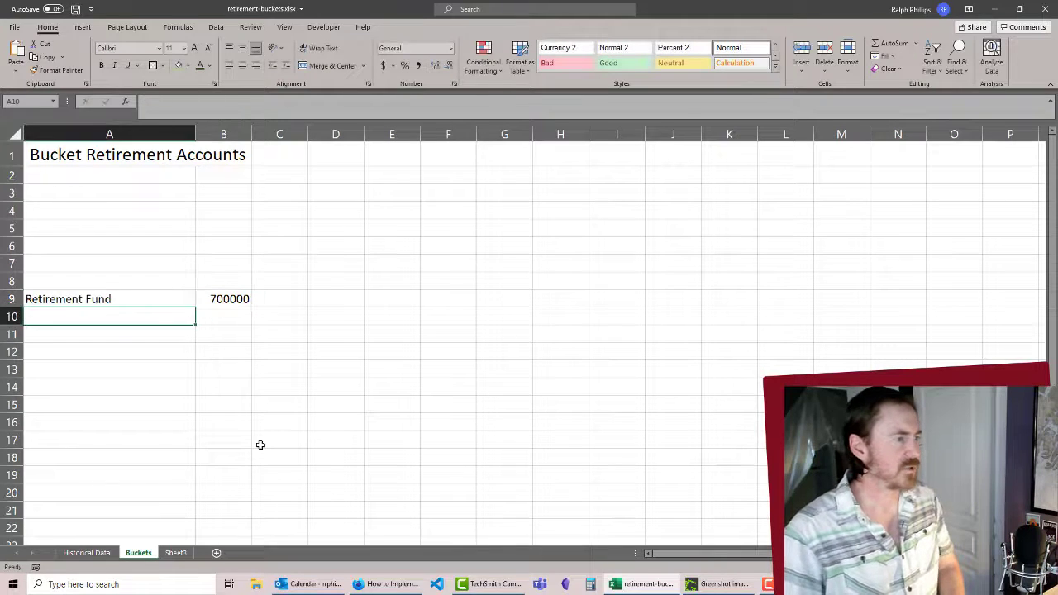
pyautogui.click(223, 299)
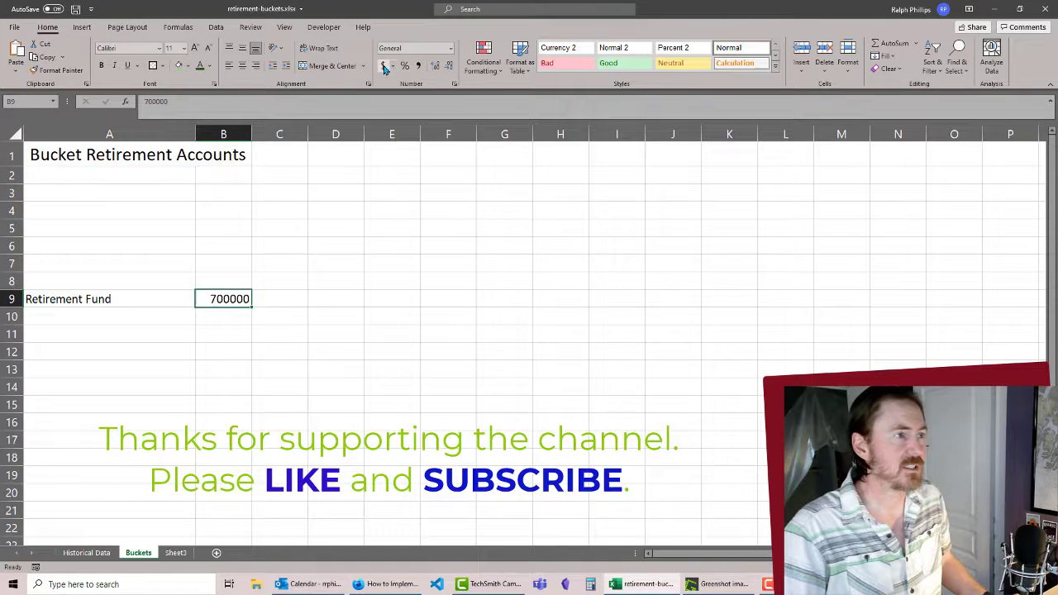
pyautogui.click(383, 66)
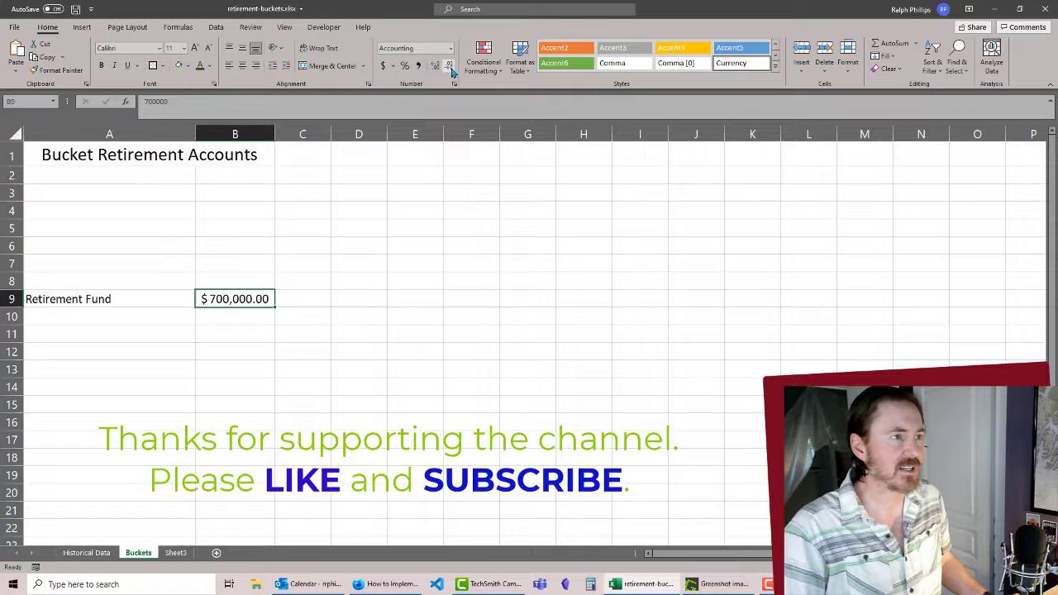
pyautogui.click(234, 331)
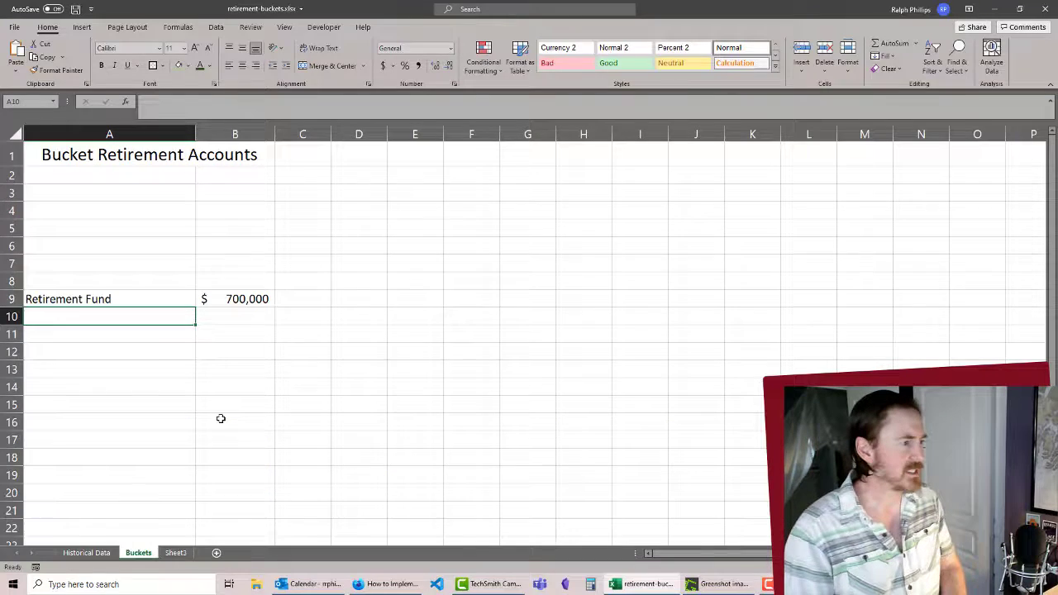
# Type the Cash (1-2 years), Conservative (3-5 years) and Growth (6+ years) bucket labels into A10:A12
pyautogui.write('Bucket 1: Cash (')
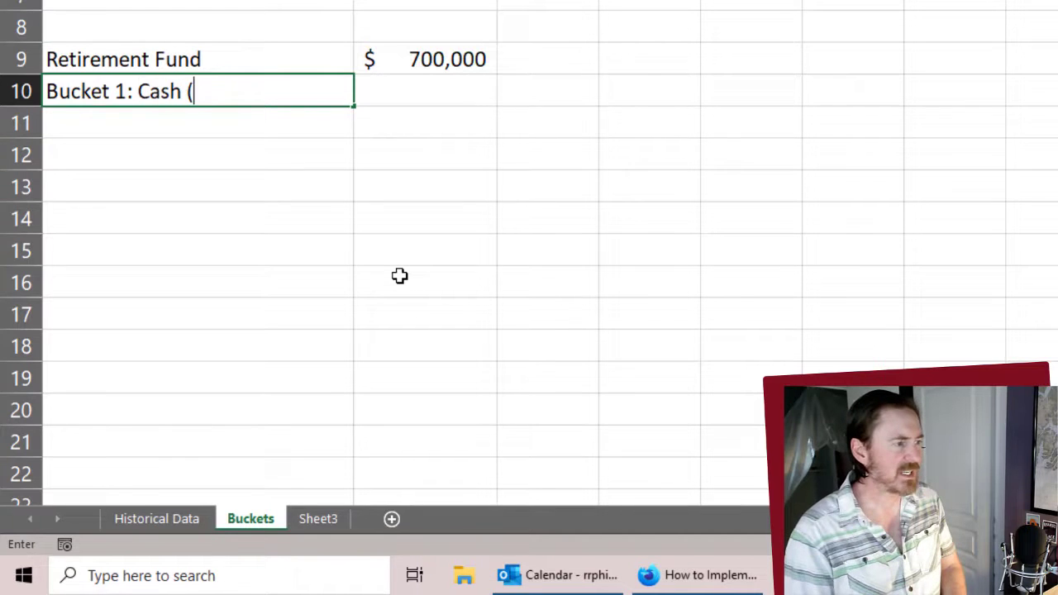
pyautogui.write('1-2 y')
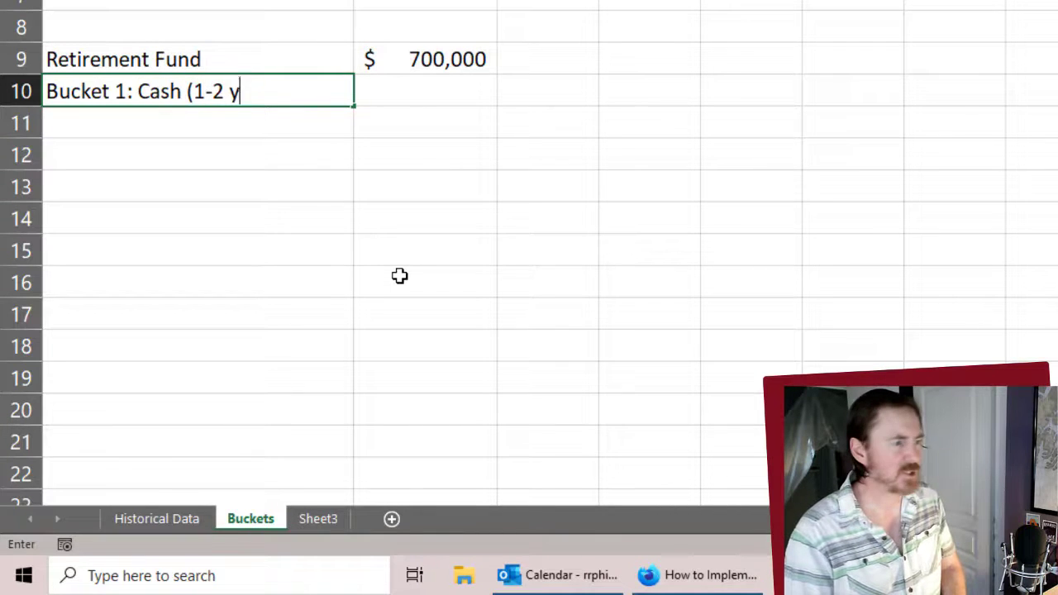
pyautogui.press('Enter')
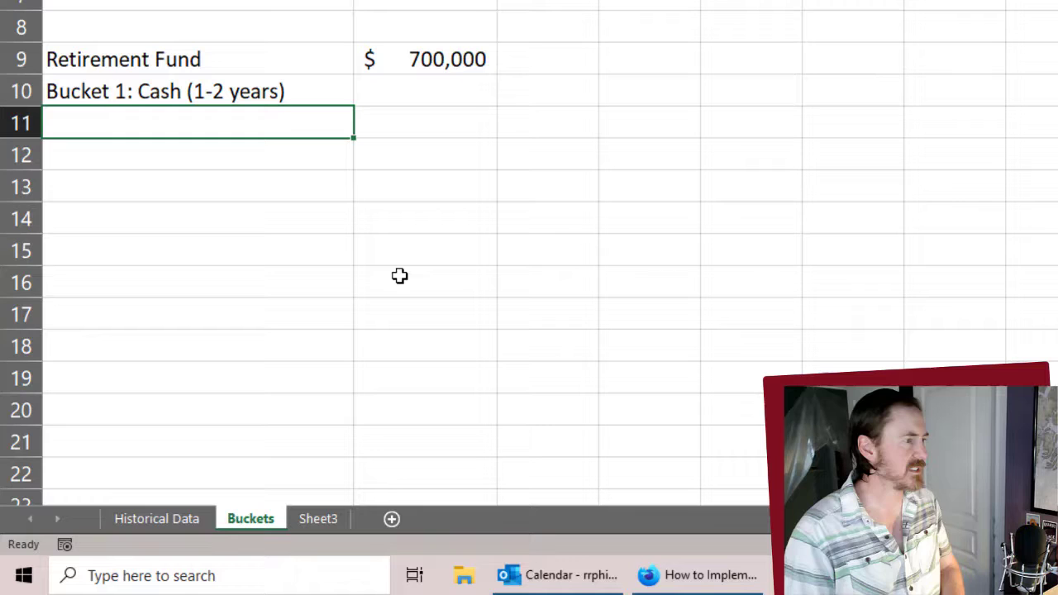
pyautogui.write('Bucket 2')
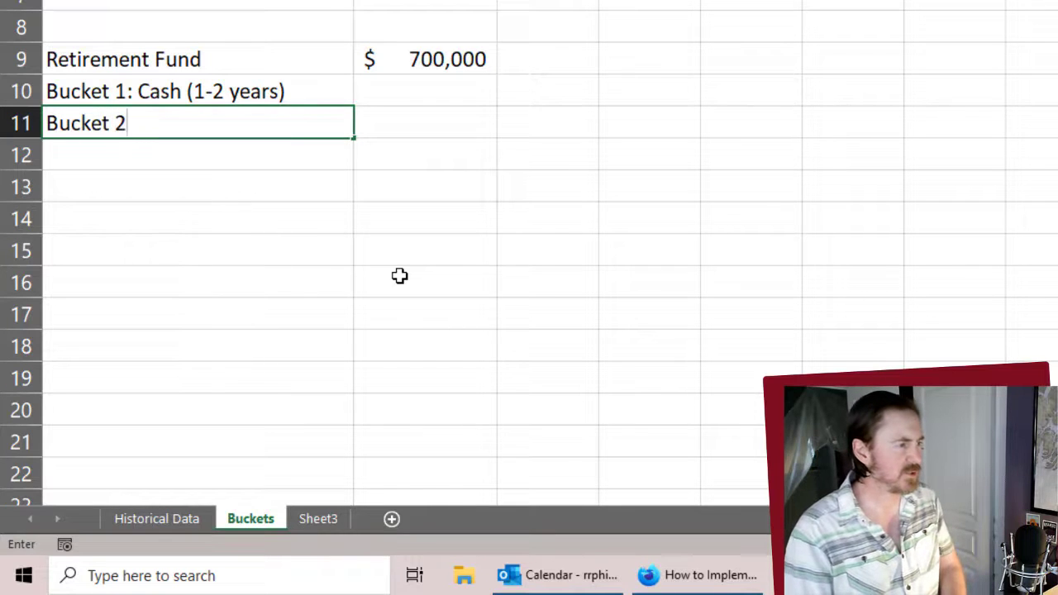
pyautogui.write(': Conv')
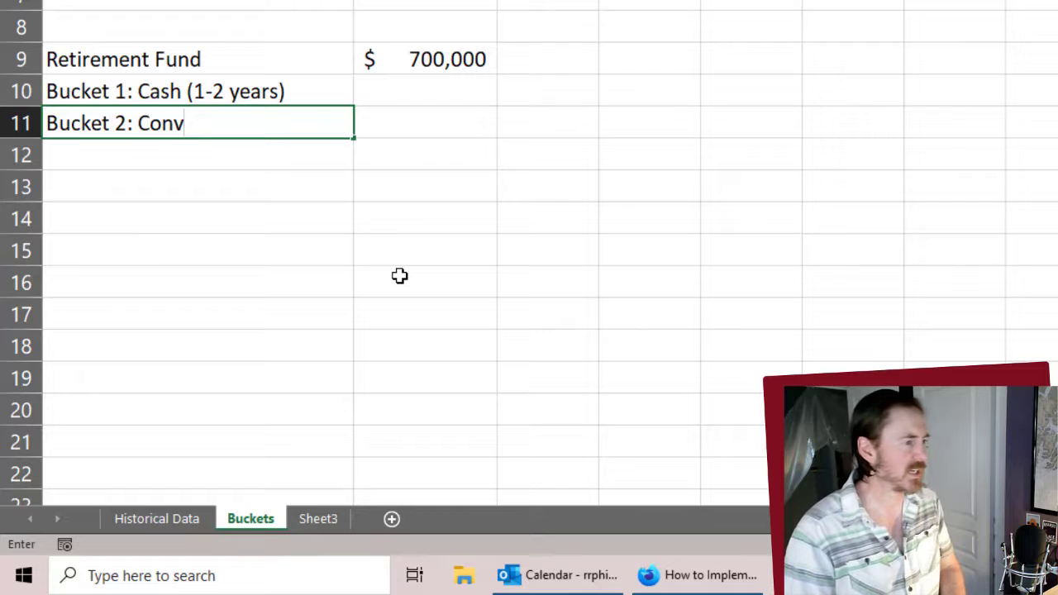
pyautogui.write('er')
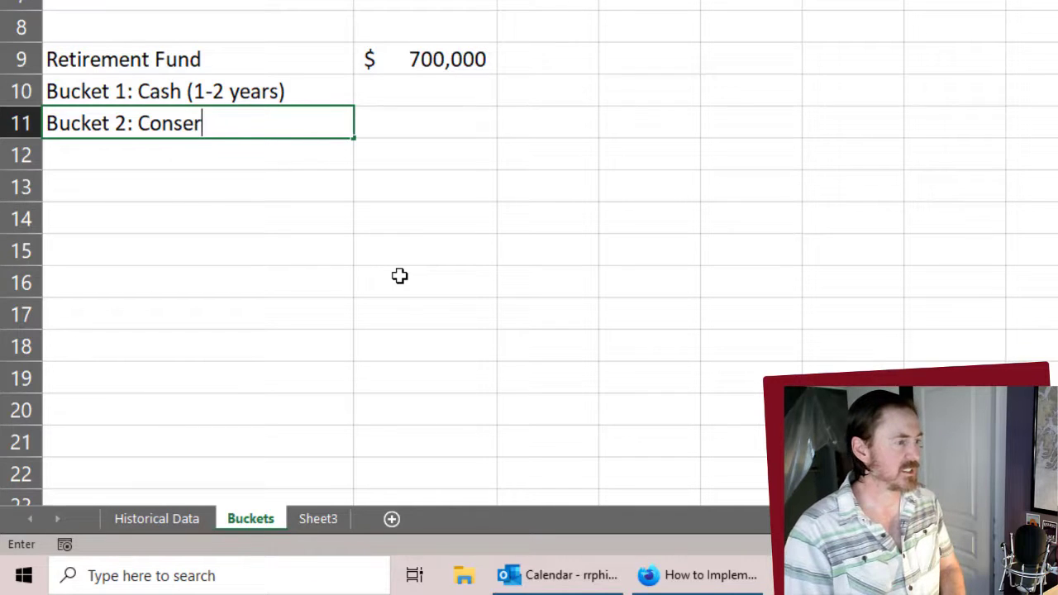
pyautogui.write('vative (3-')
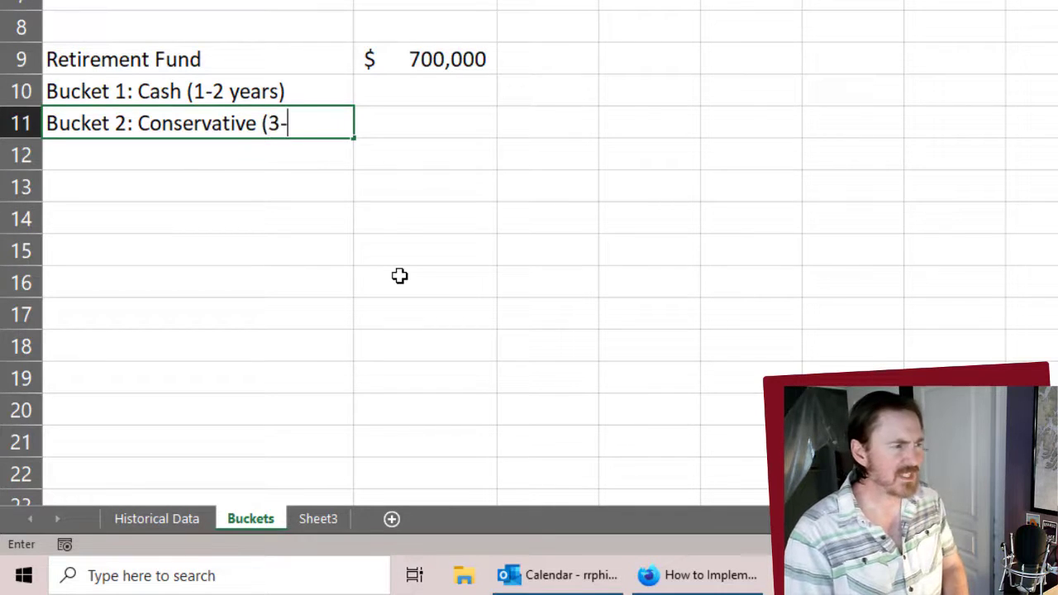
pyautogui.write('5 years')
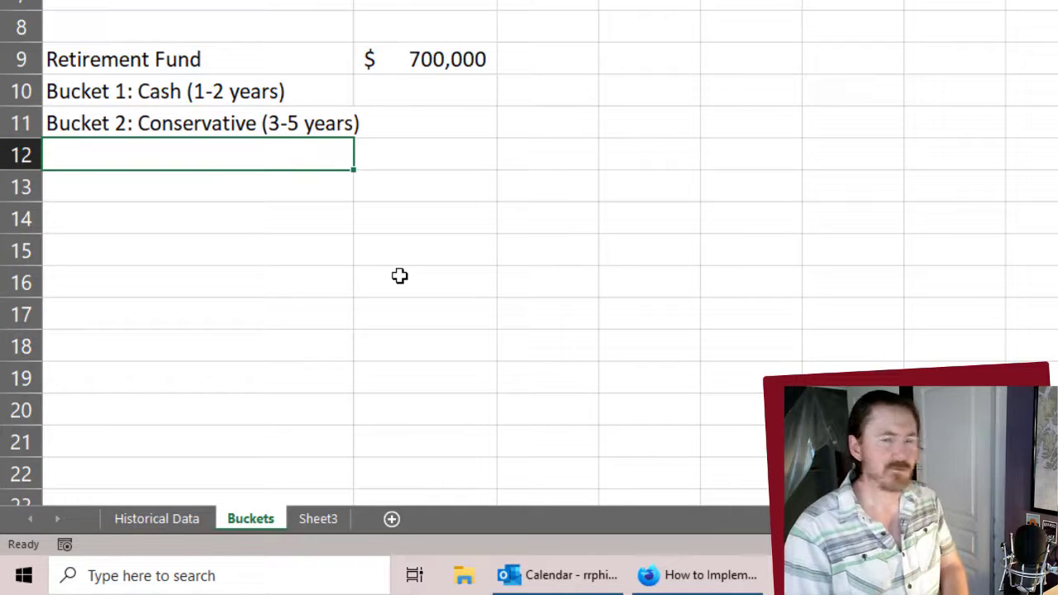
pyautogui.write('Buck')
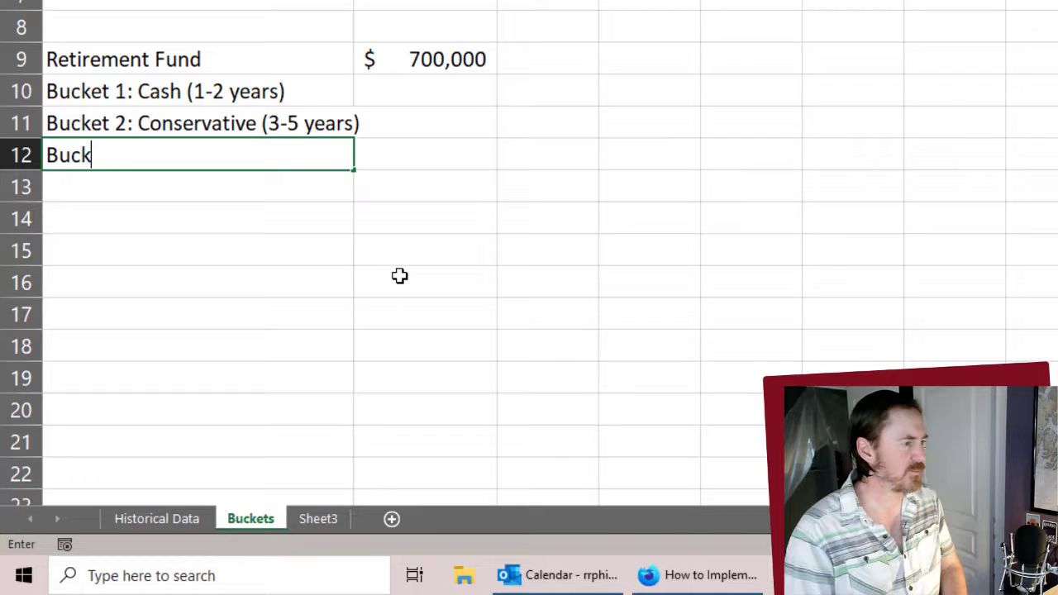
pyautogui.write('e')
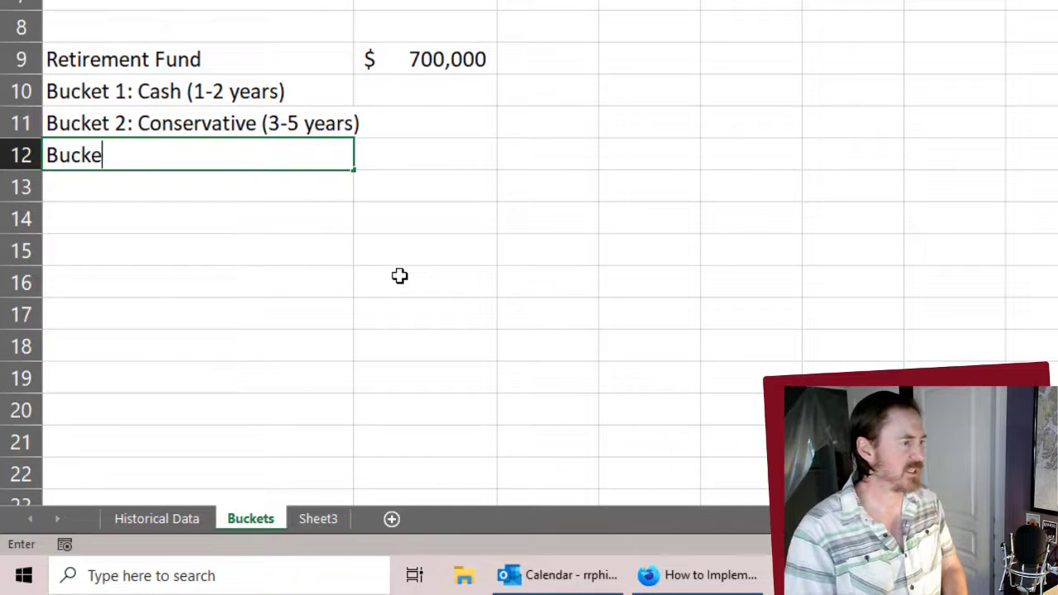
pyautogui.write('t 3: Growth (6+ years')
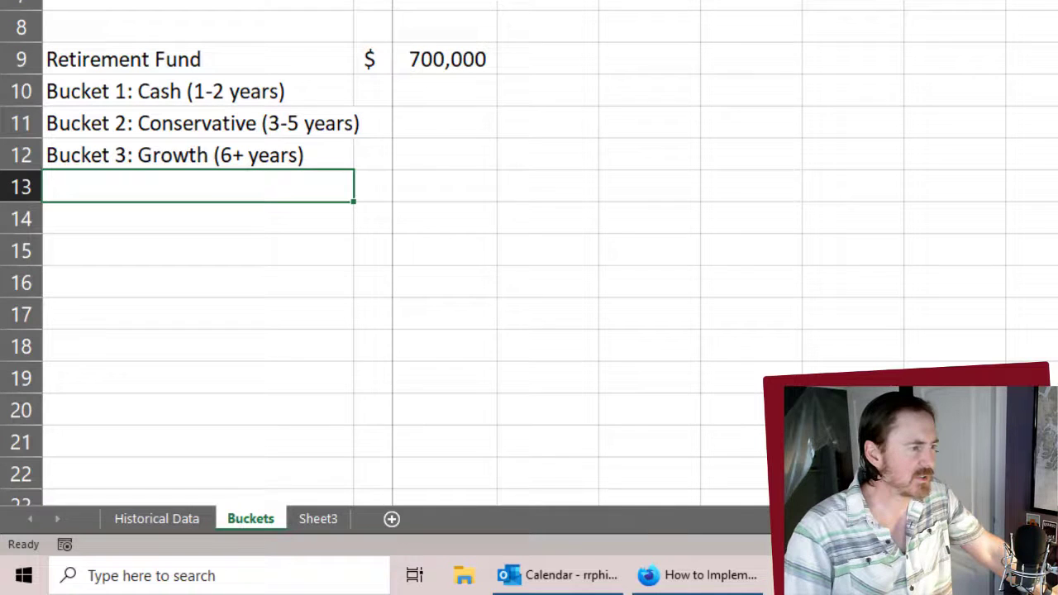
pyautogui.click(463, 154)
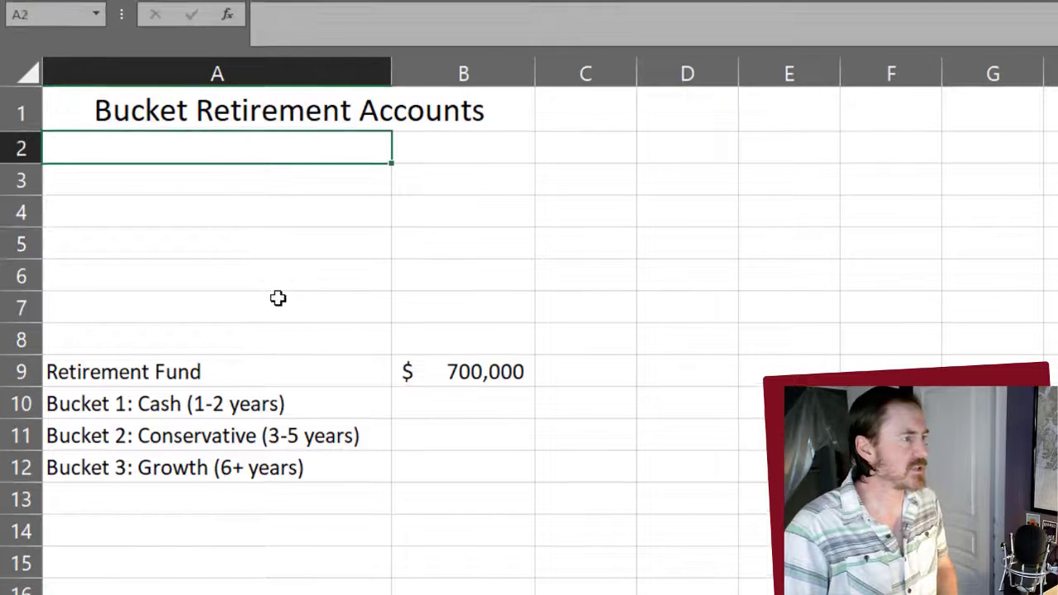
pyautogui.moveTo(291, 318)
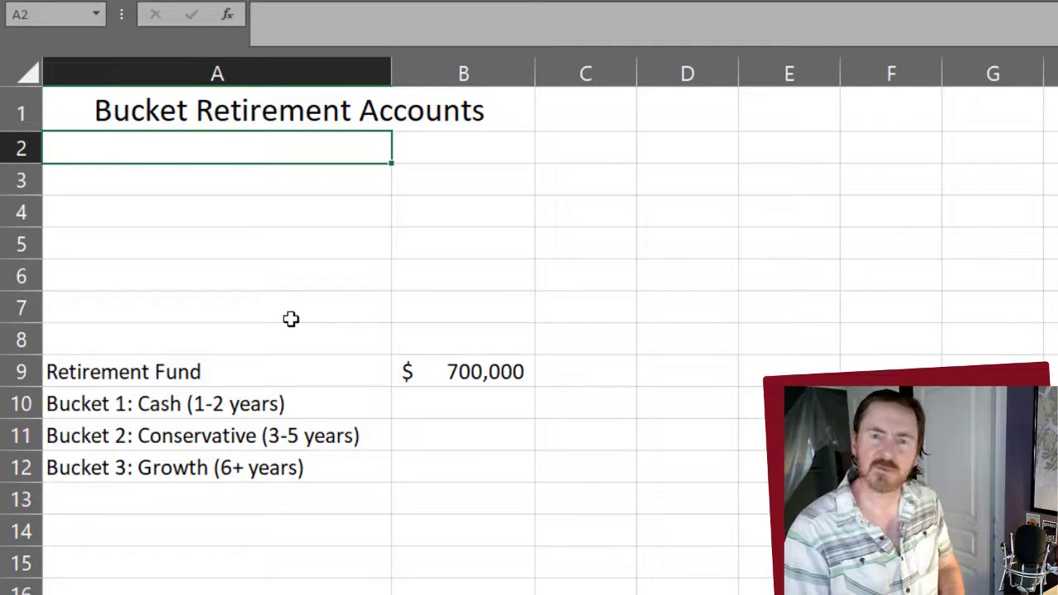
# Enter Annual Cost of Living in A2 with 60000 shown as $60,000
pyautogui.write('Annual Cost of Living')
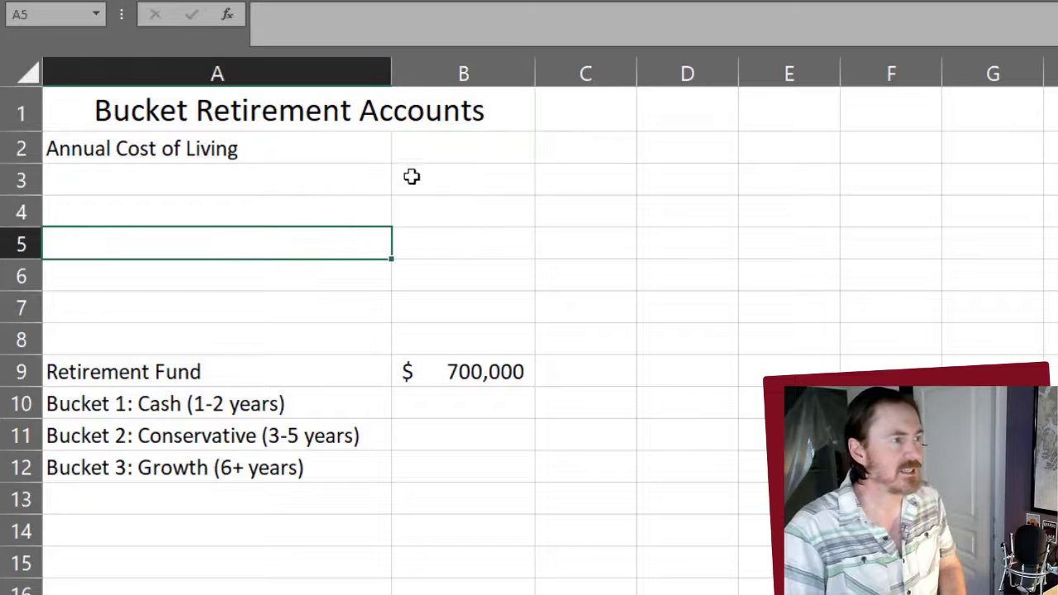
pyautogui.write('600')
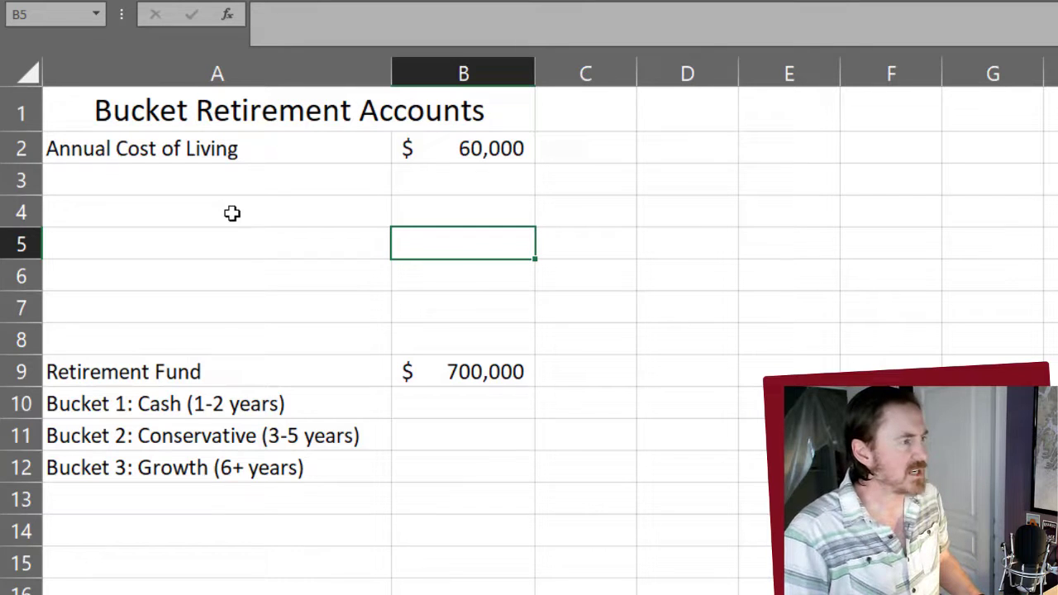
pyautogui.click(217, 212)
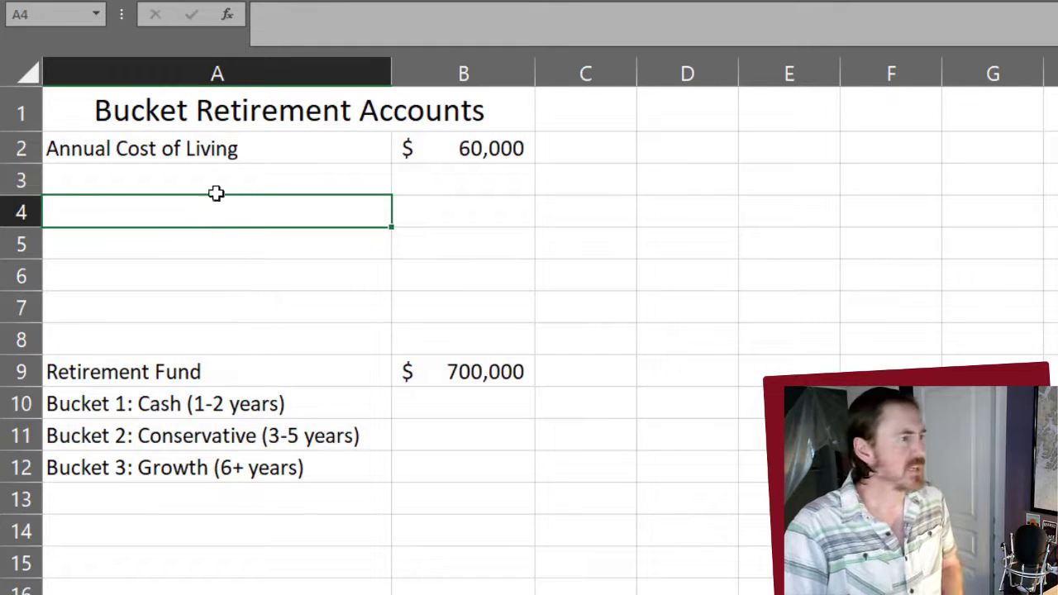
# Label A3 Inflation Rate and enter 2% in B3
pyautogui.write('Inflation Rate')
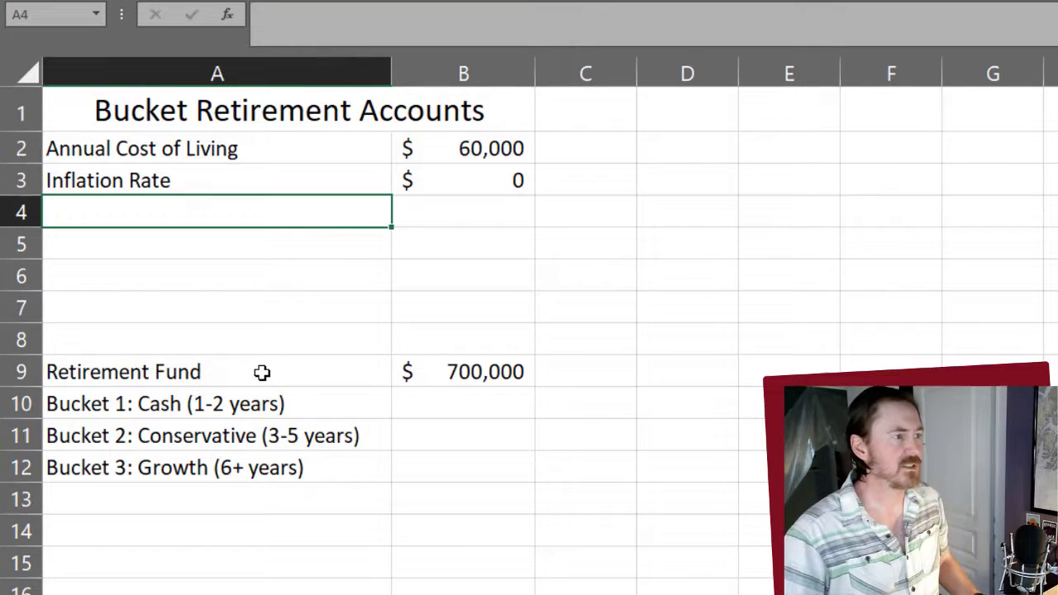
pyautogui.click(463, 180)
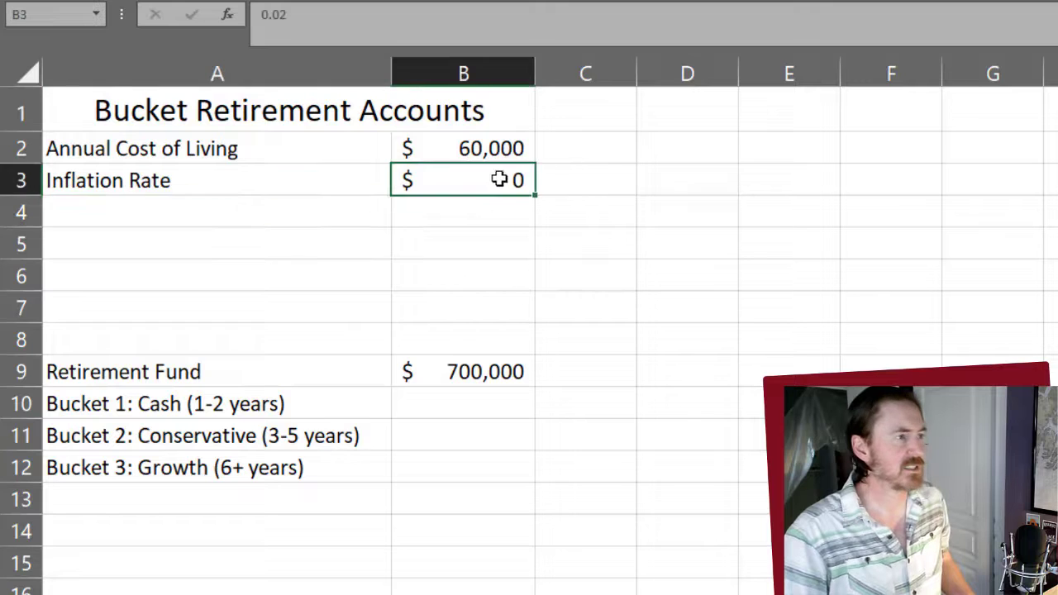
pyautogui.write('2%')
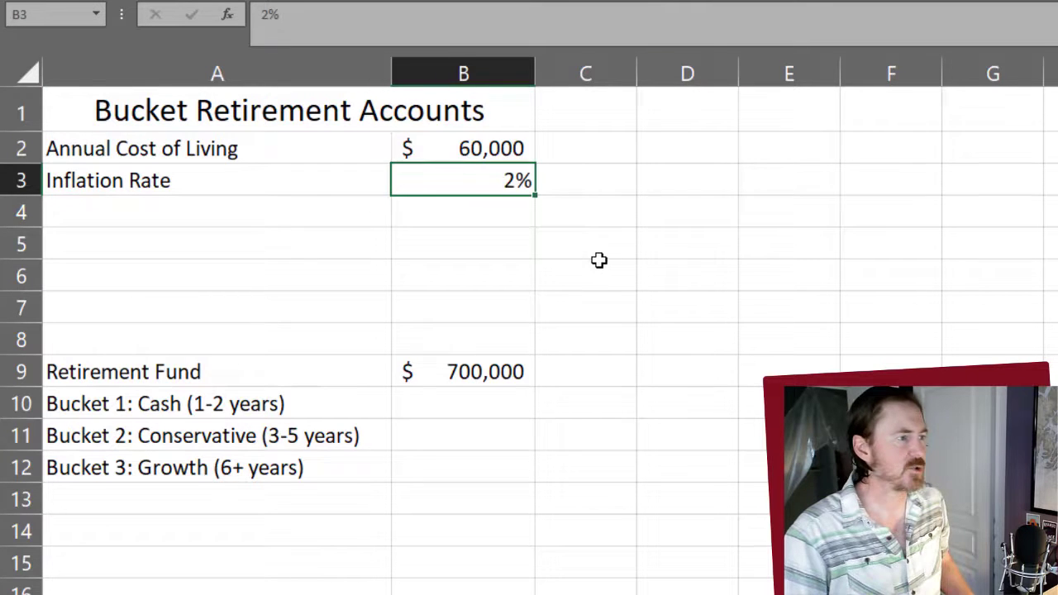
pyautogui.click(585, 243)
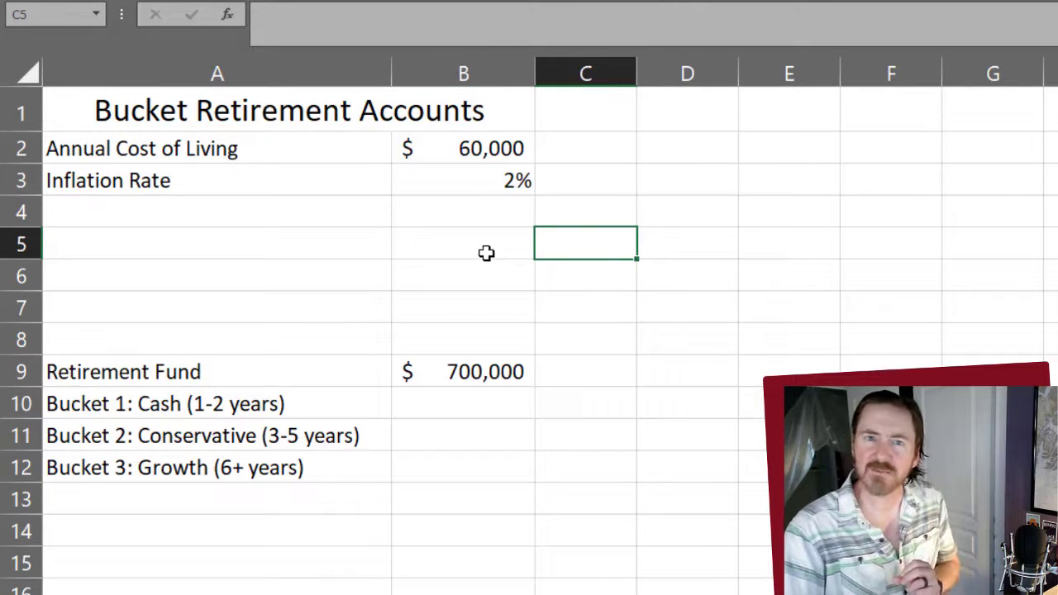
pyautogui.click(216, 243)
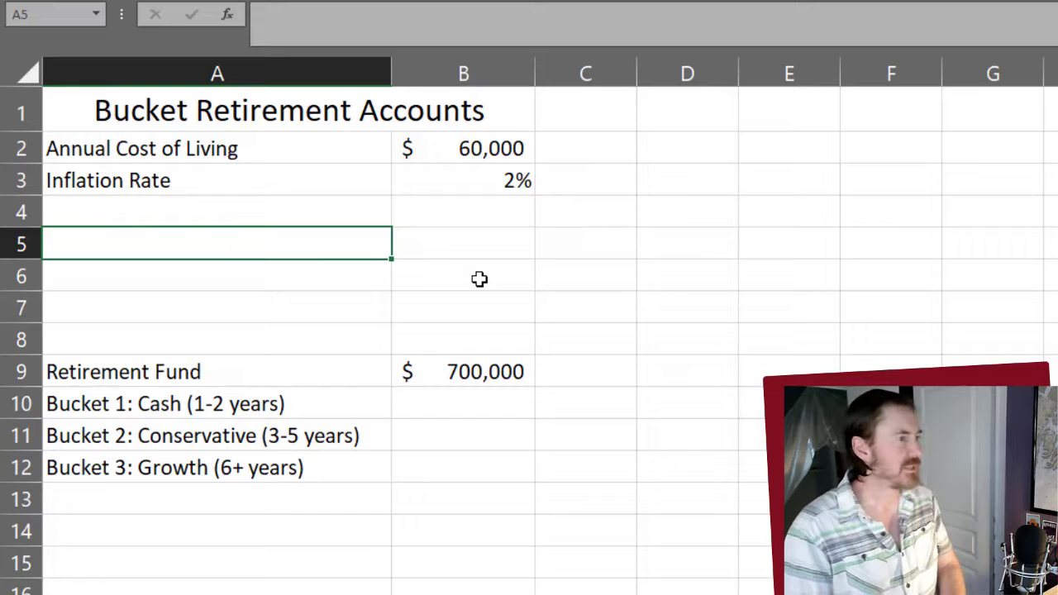
# Type the Social Security Income, Pension Income and Other Income labels into A5:A7
pyautogui.write('Social S')
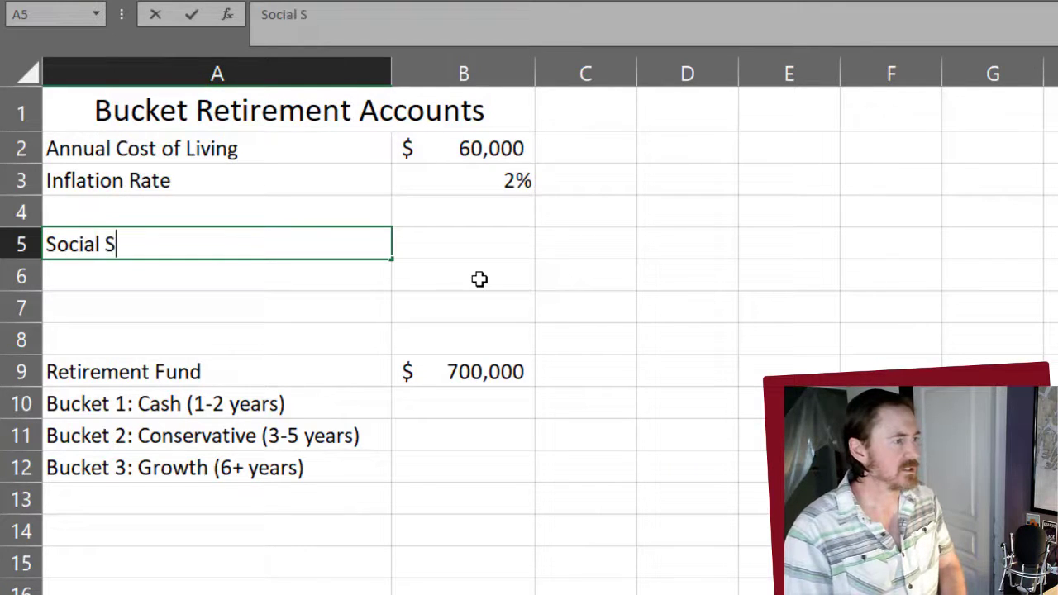
pyautogui.write('ecurity Inco')
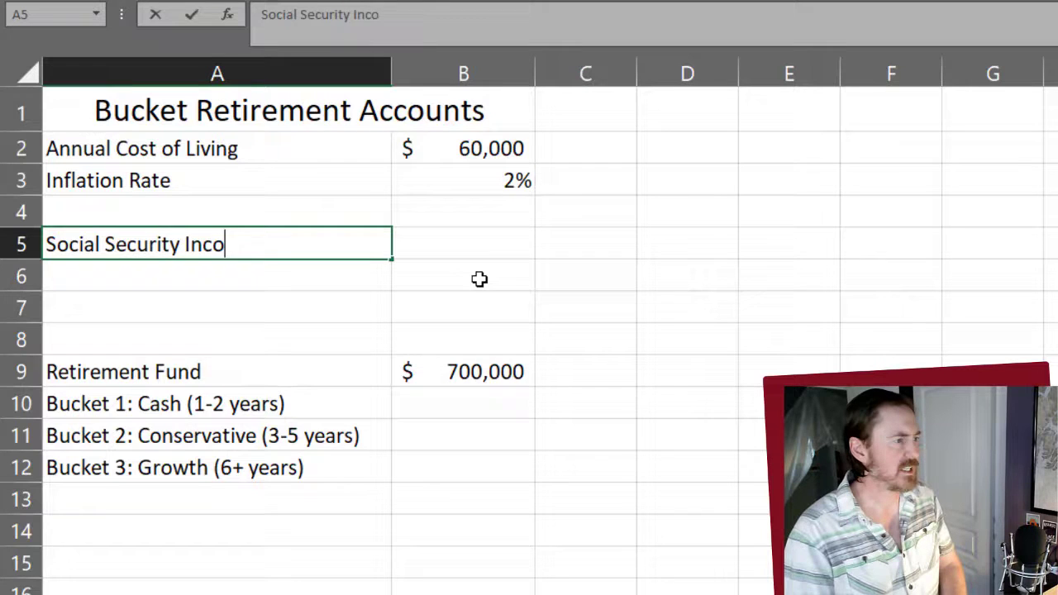
pyautogui.write('Pension')
pyautogui.click(218, 307)
pyautogui.write('Other')
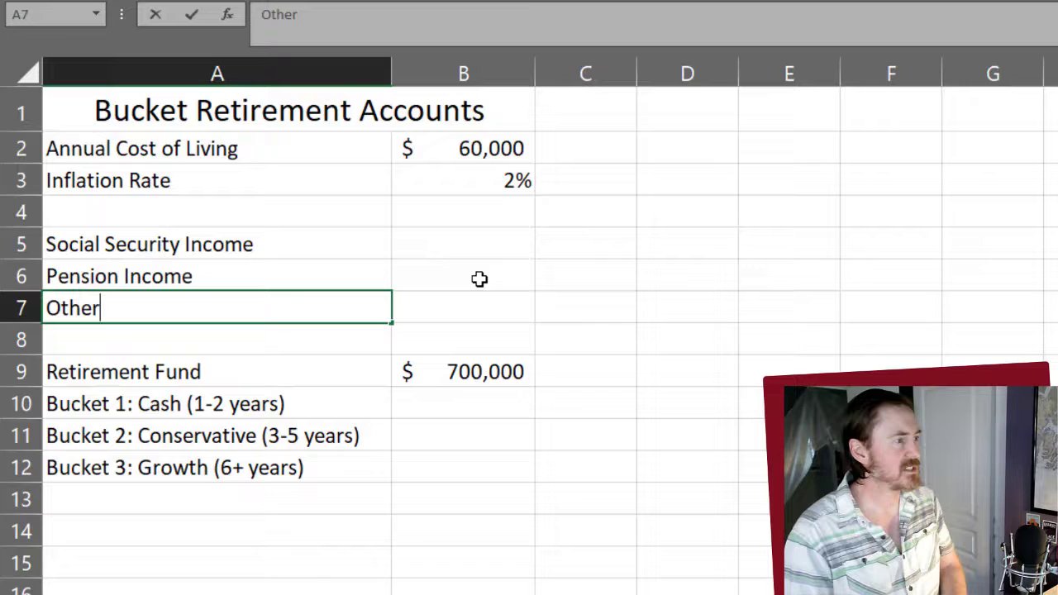
pyautogui.write('Income')
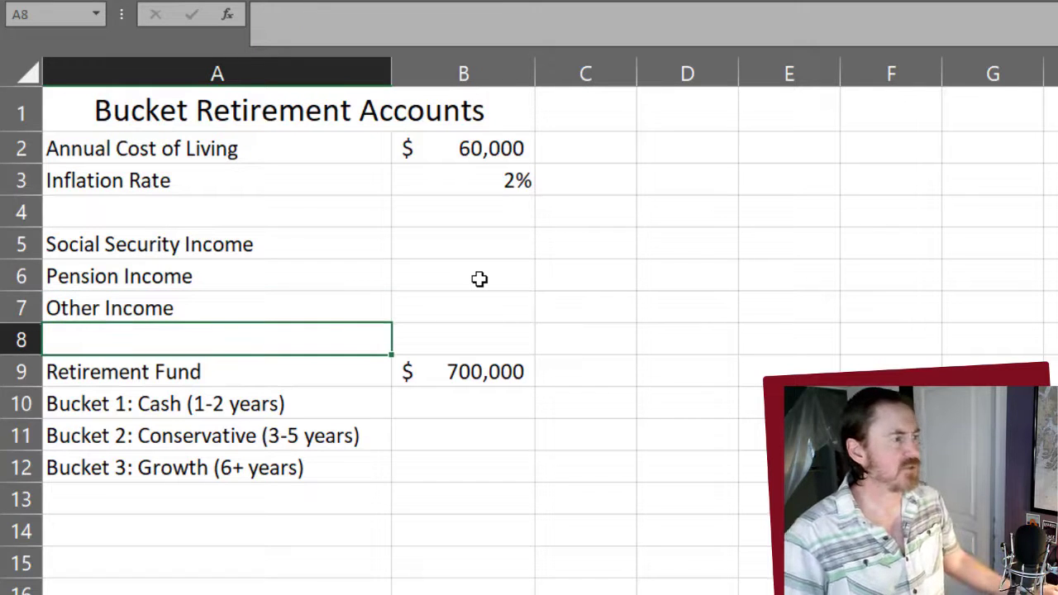
pyautogui.click(462, 243)
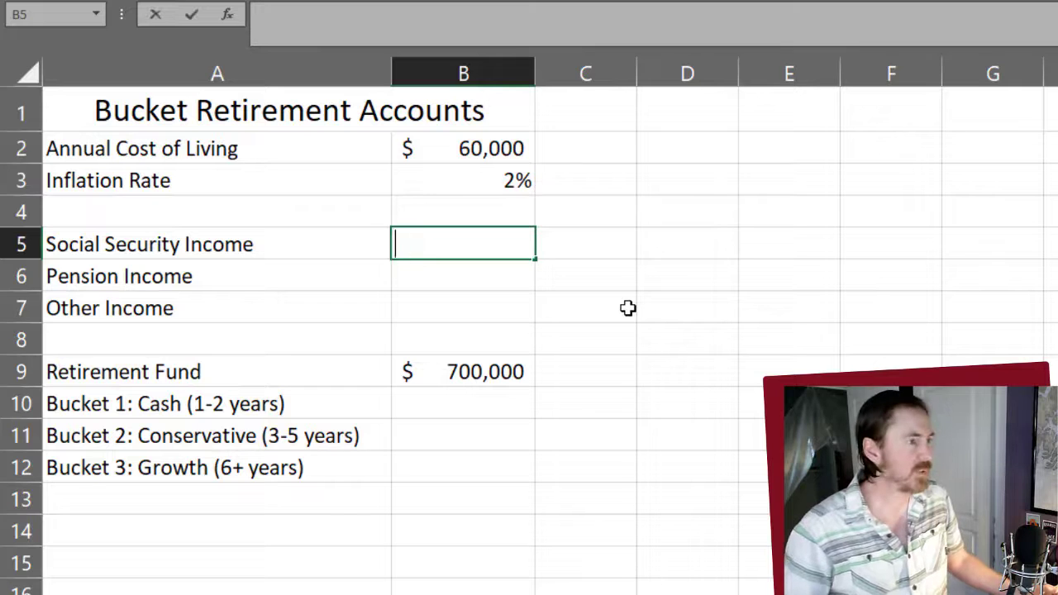
# Enter income amounts 12000, 24000 and 5000 in B5:B7 and insert two blank rows
pyautogui.write('120000')
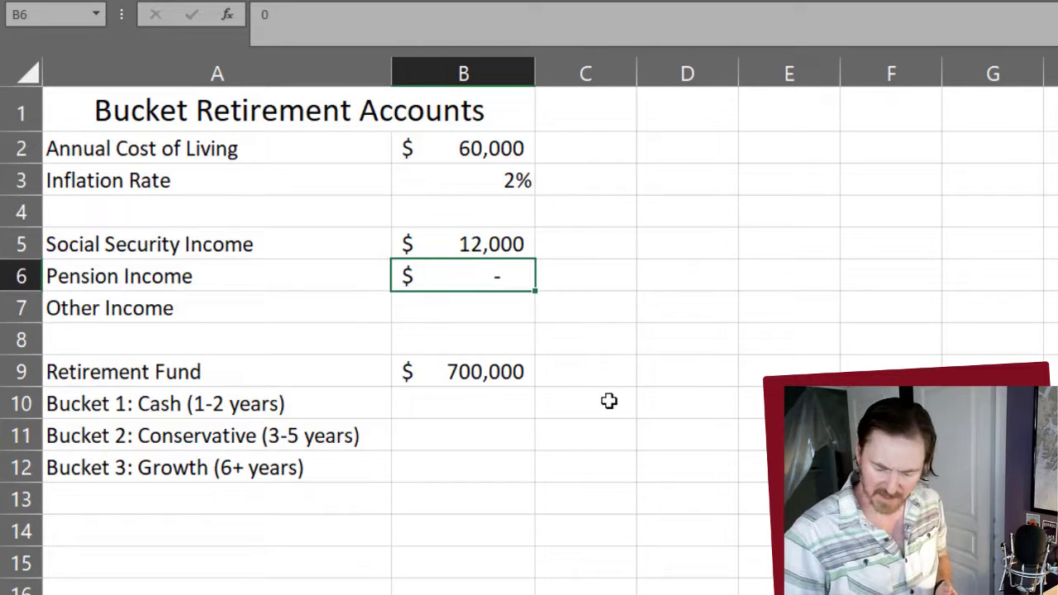
pyautogui.write('240000')
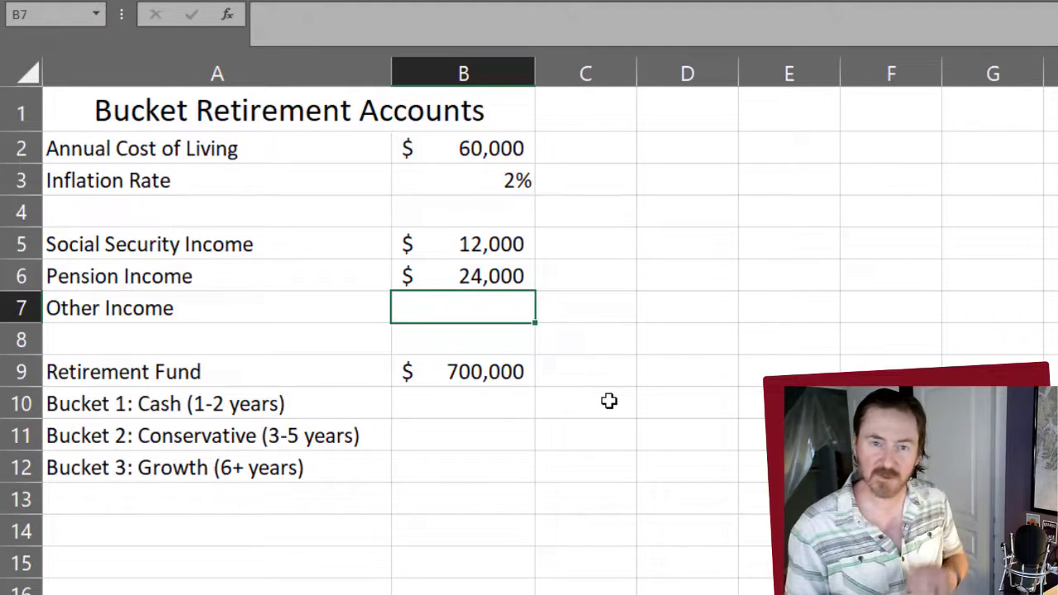
pyautogui.write('50')
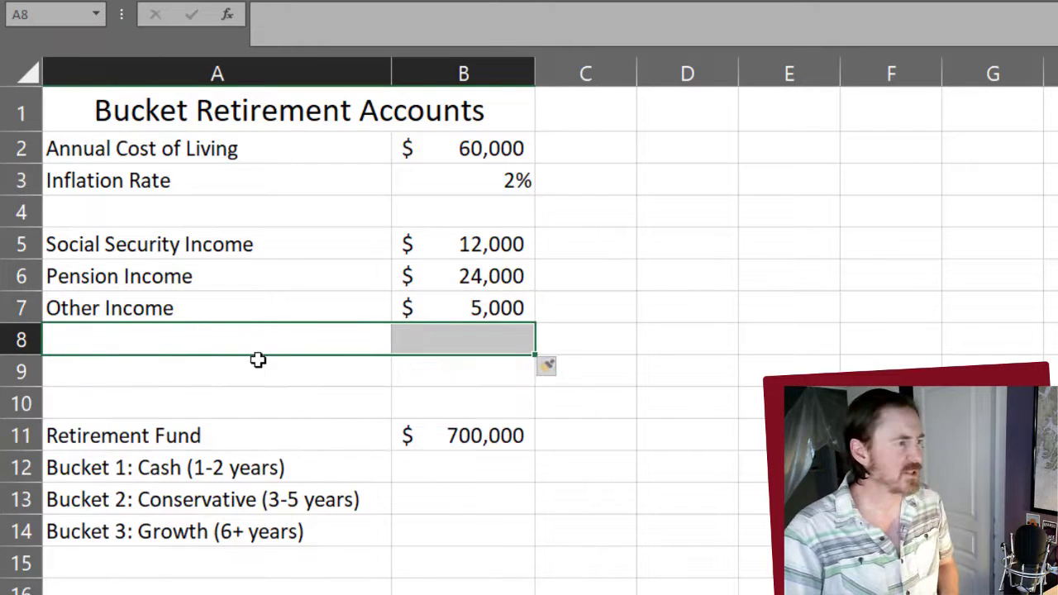
# Label row 9 Needed Annual Income and enter the formula =B2-B5-B6-B7
pyautogui.write('Need')
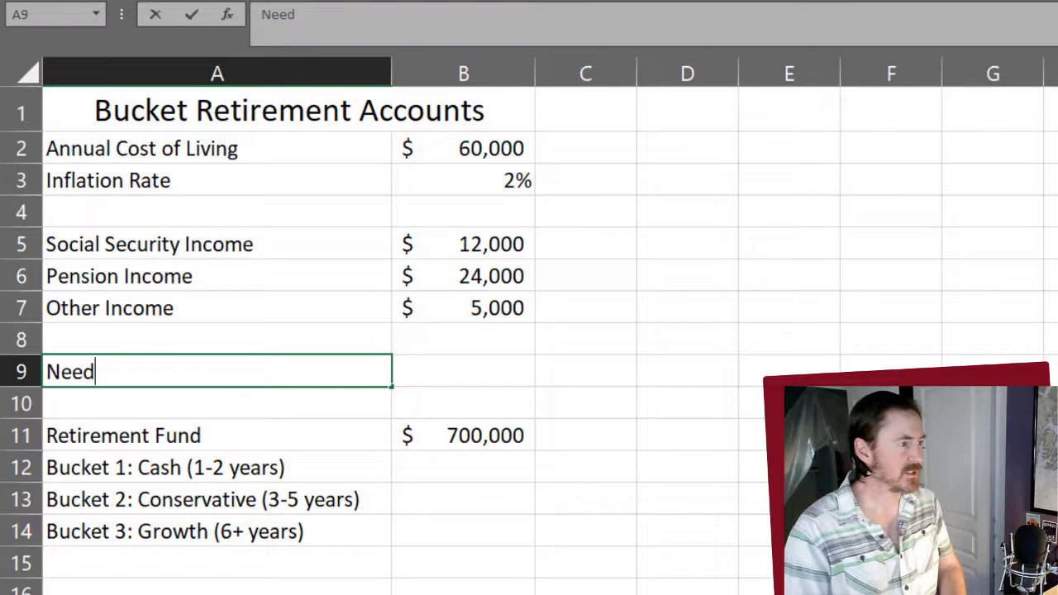
pyautogui.write('ed Annual Income')
pyautogui.click(463, 372)
pyautogui.write('=')
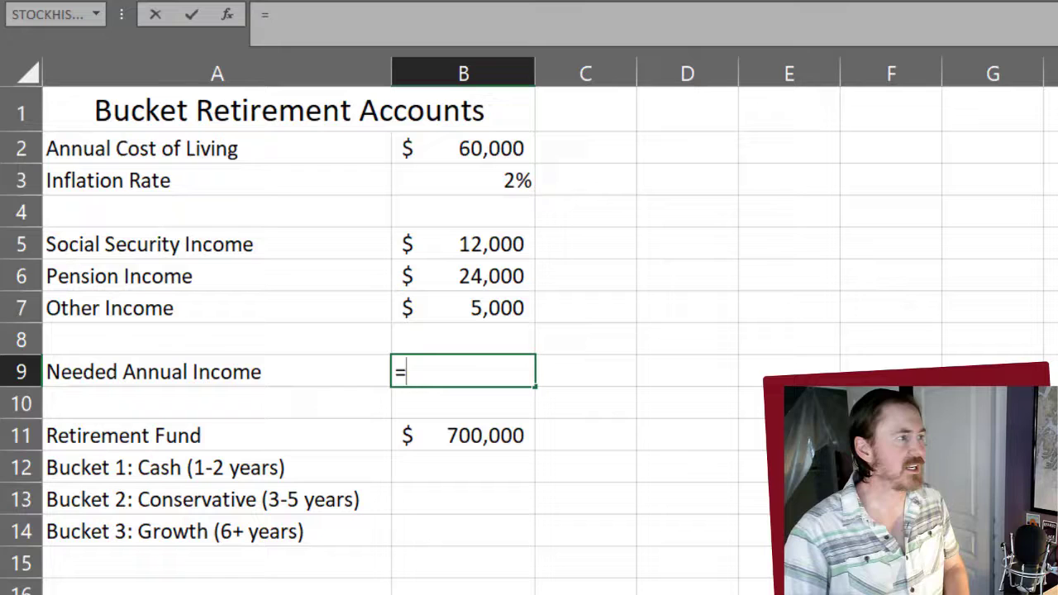
pyautogui.click(463, 148)
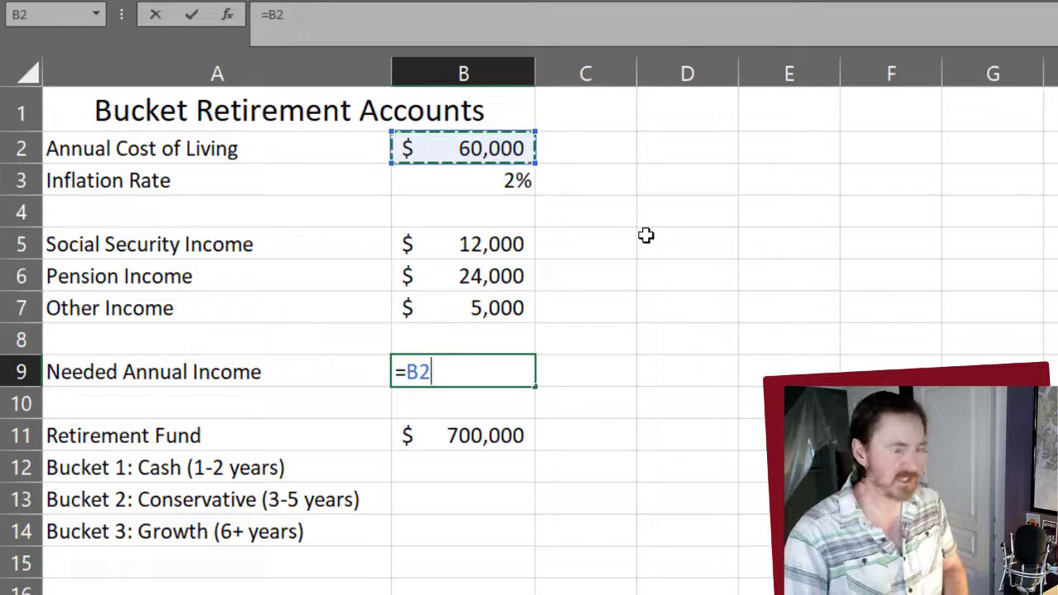
pyautogui.click(463, 244)
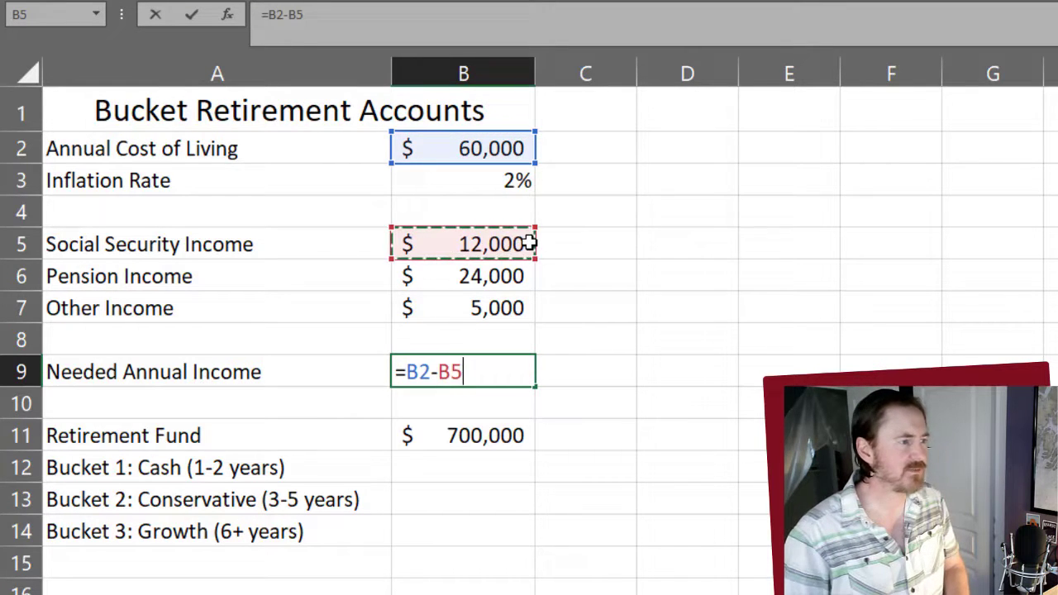
pyautogui.click(463, 276)
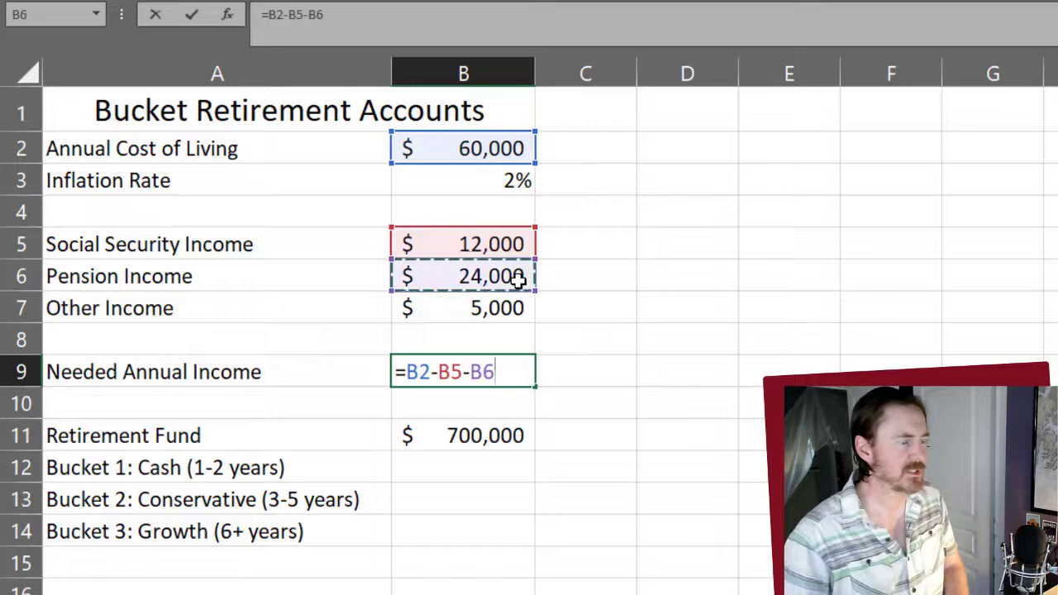
pyautogui.click(463, 308)
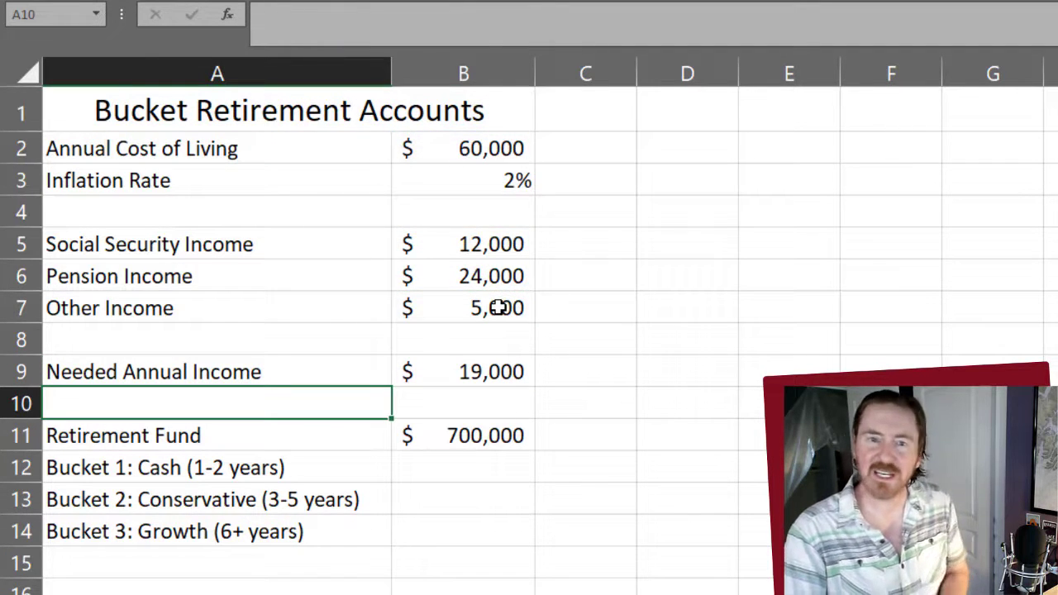
pyautogui.click(463, 371)
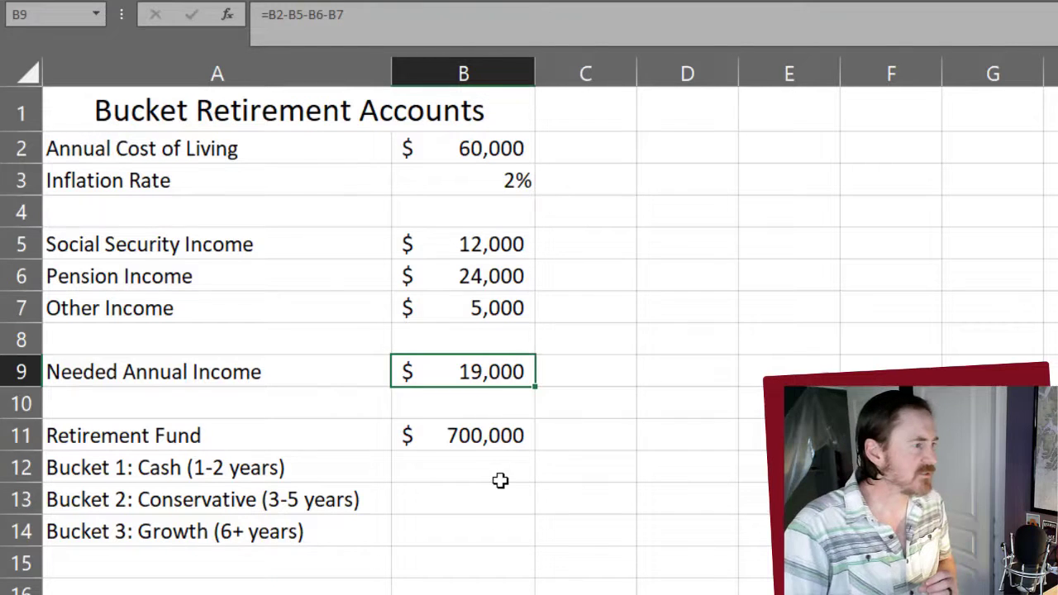
# Enter =B9*2 for the cash bucket and =B9*5 for the conservative bucket
pyautogui.click(463, 467)
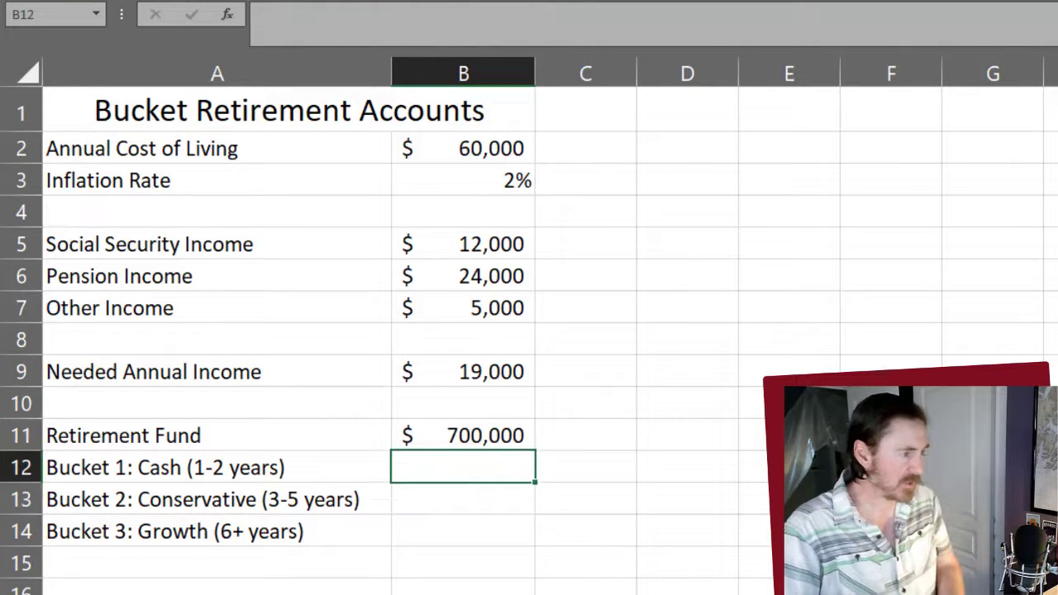
pyautogui.write('=')
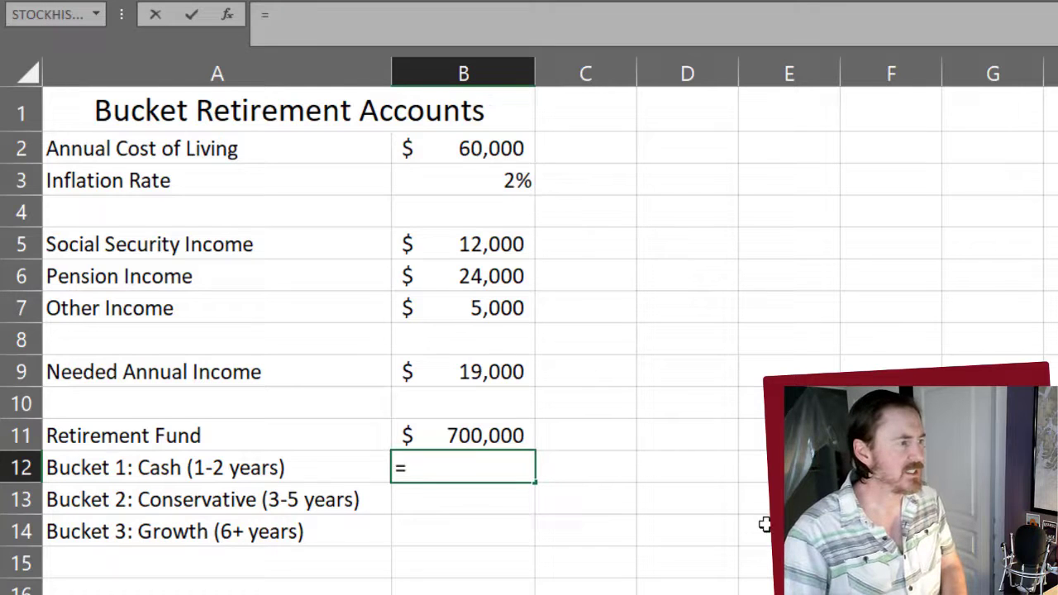
pyautogui.click(462, 371)
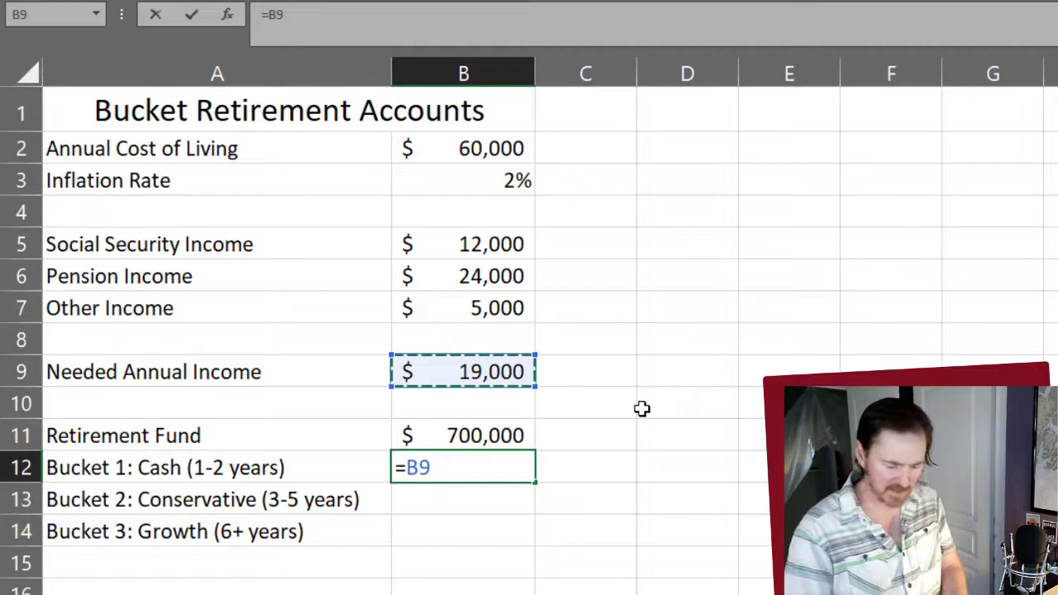
pyautogui.write('*2')
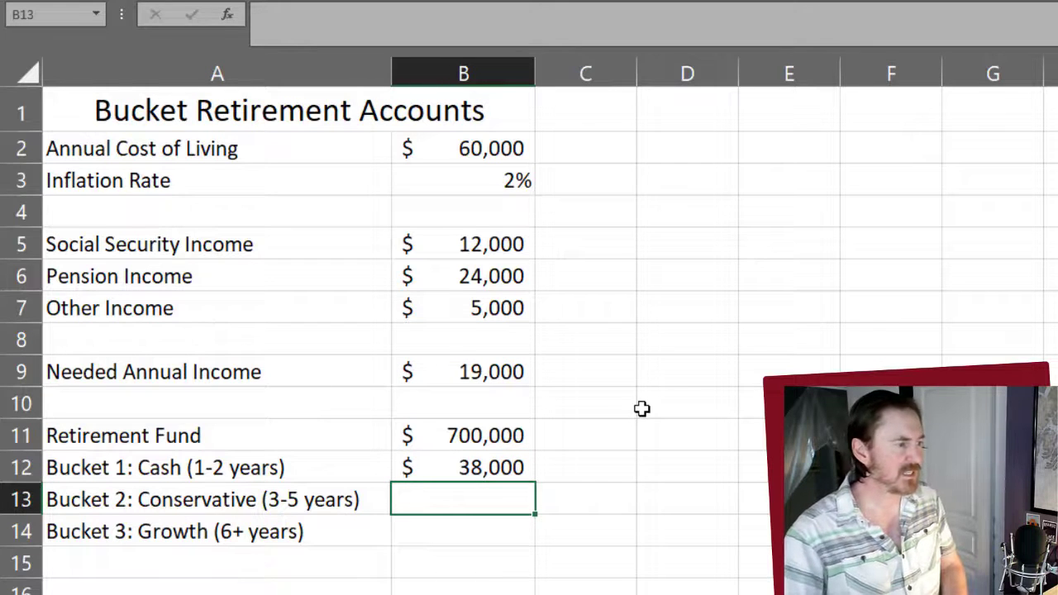
pyautogui.moveTo(545, 302)
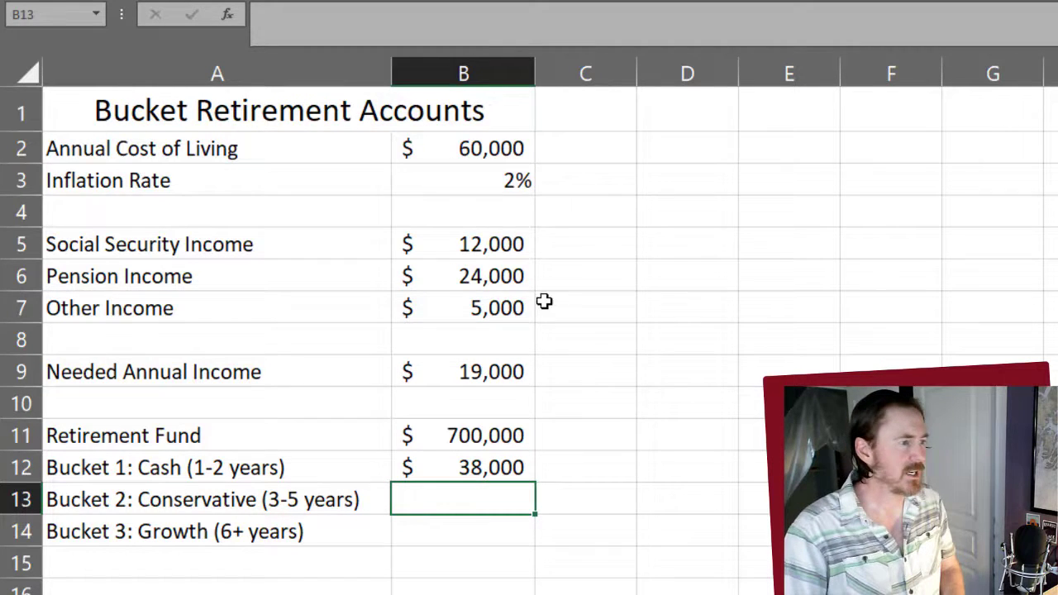
pyautogui.write('=')
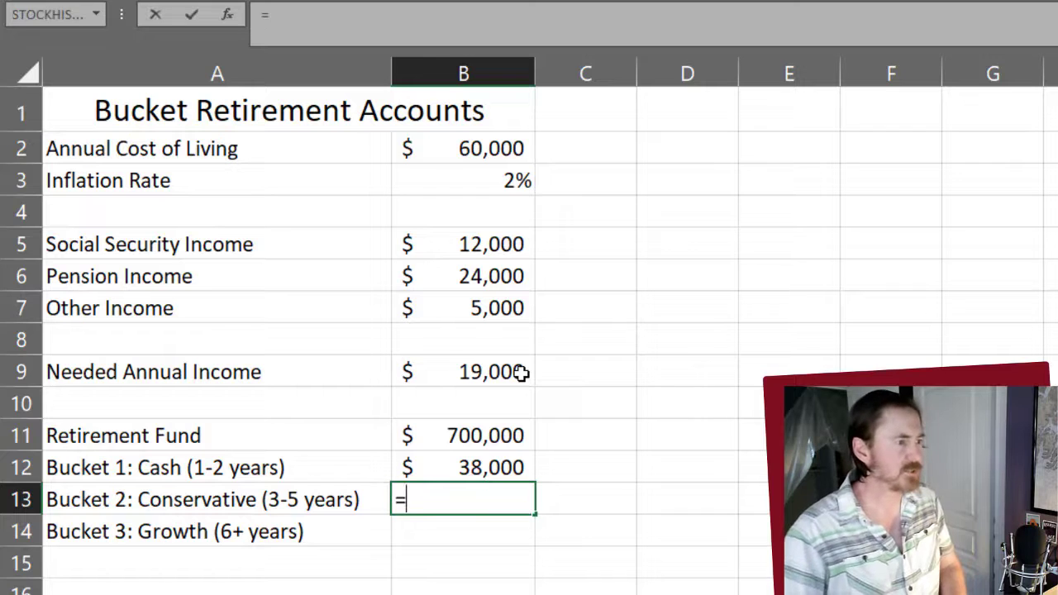
pyautogui.click(463, 371)
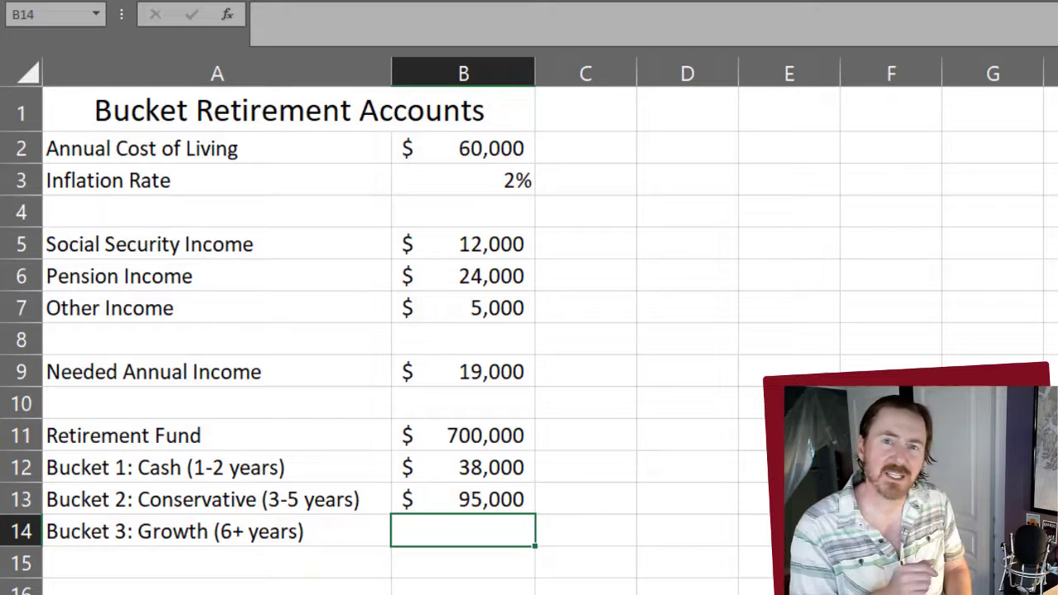
# Compute the growth bucket as =B11-B12-B13, the fund minus the other buckets
pyautogui.write('=')
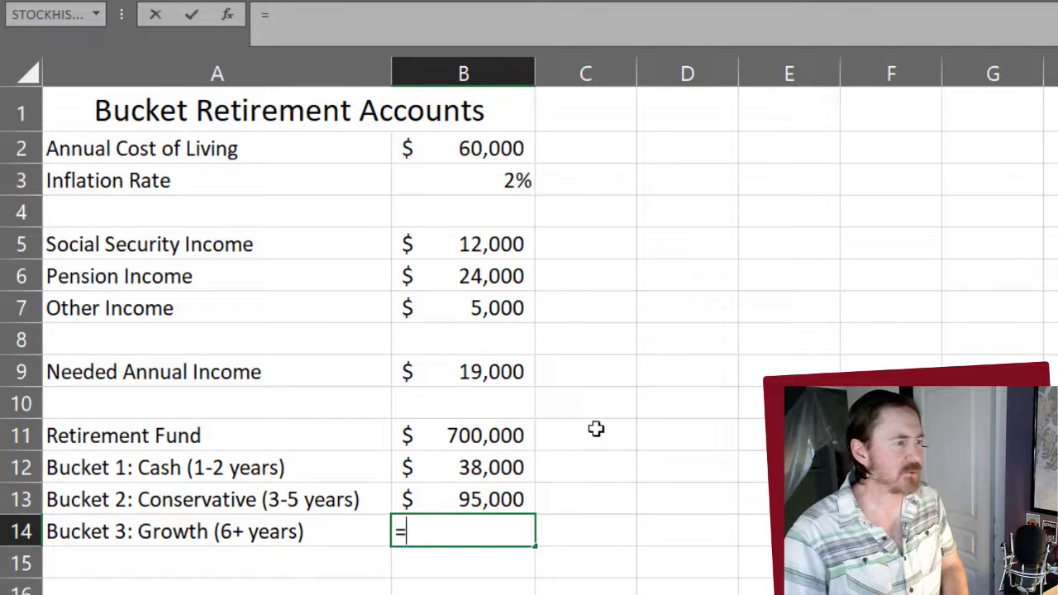
pyautogui.click(463, 436)
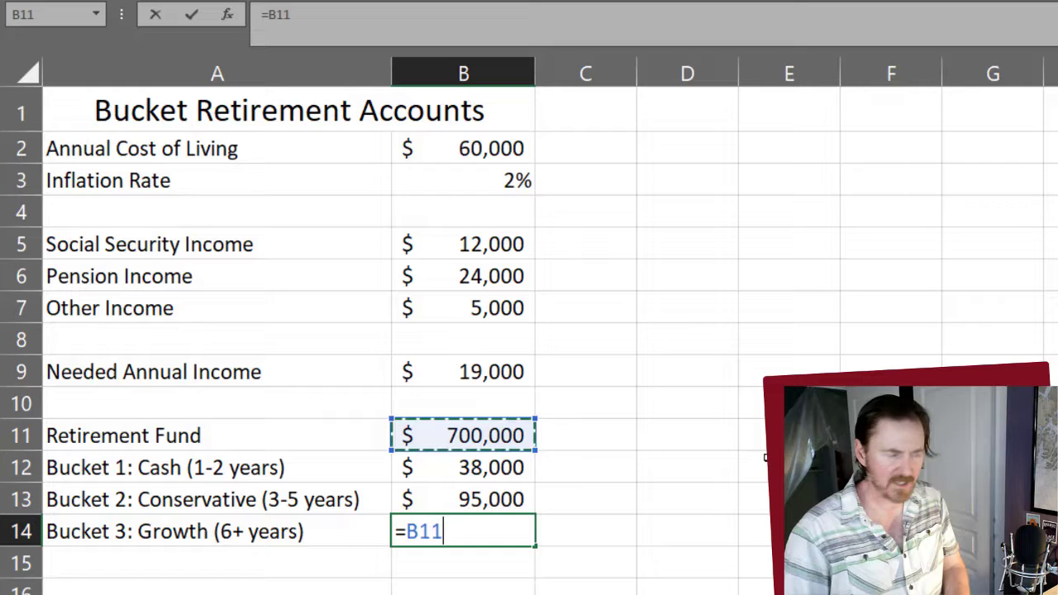
pyautogui.write('-')
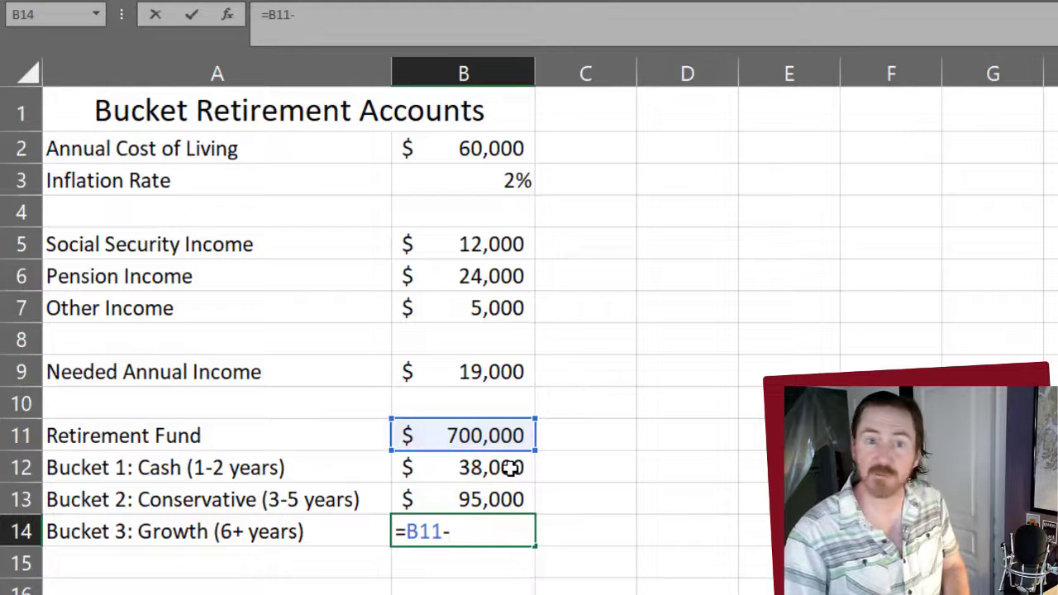
pyautogui.click(463, 467)
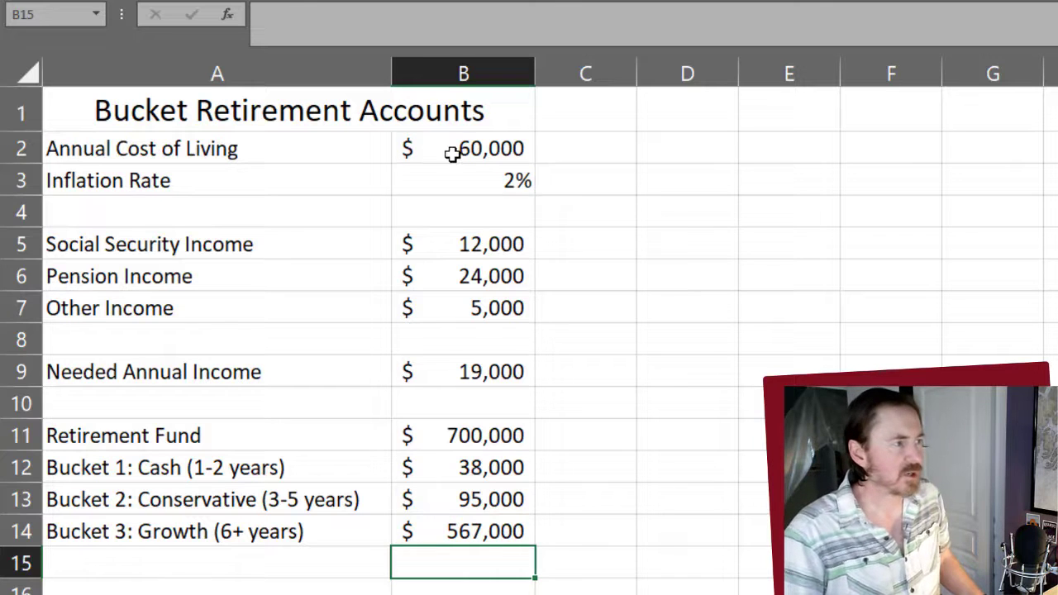
pyautogui.click(462, 180)
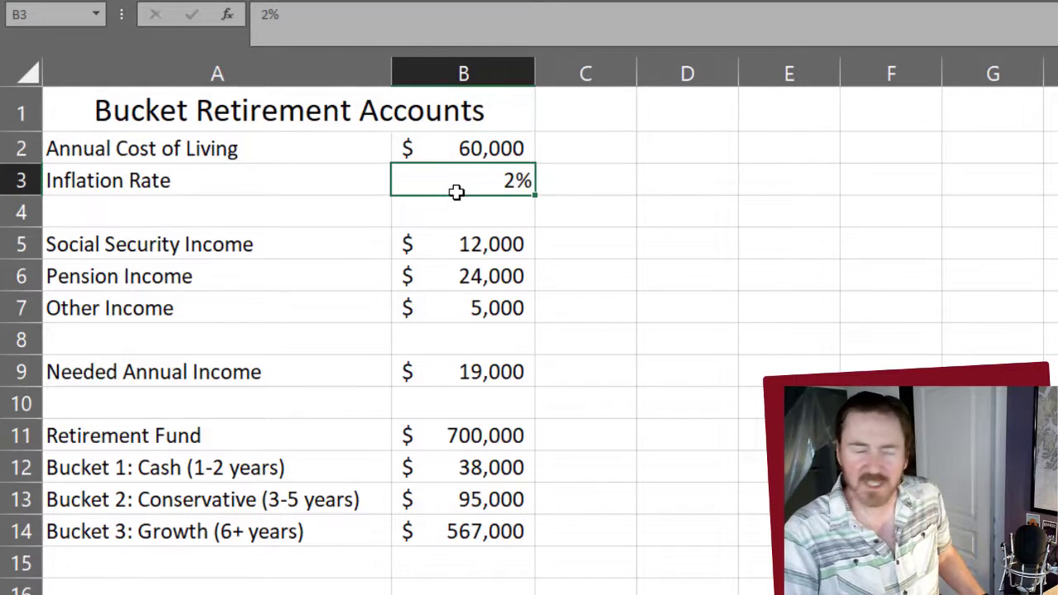
pyautogui.click(463, 244)
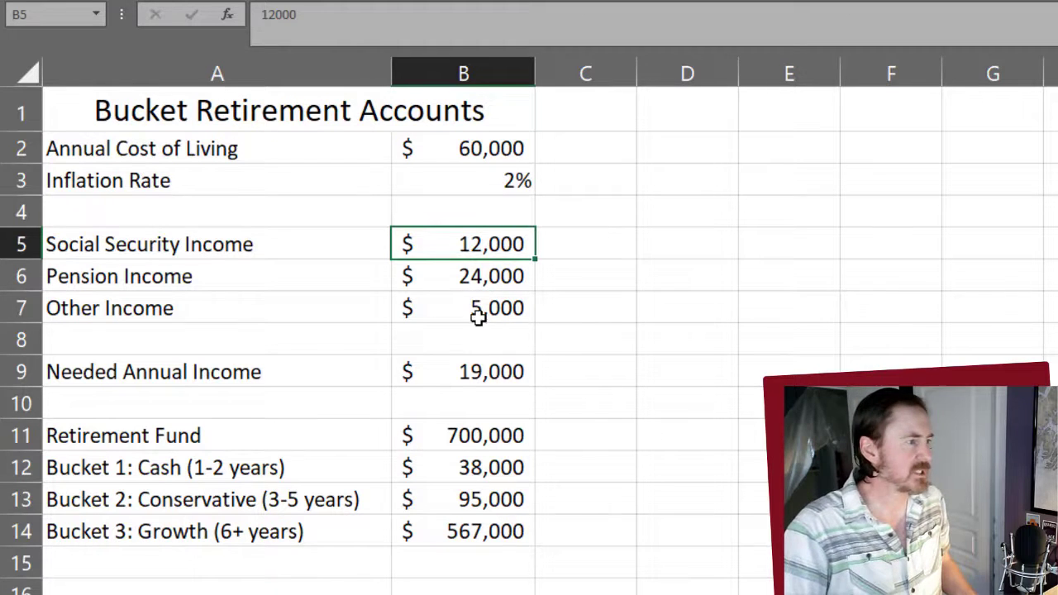
pyautogui.click(463, 371)
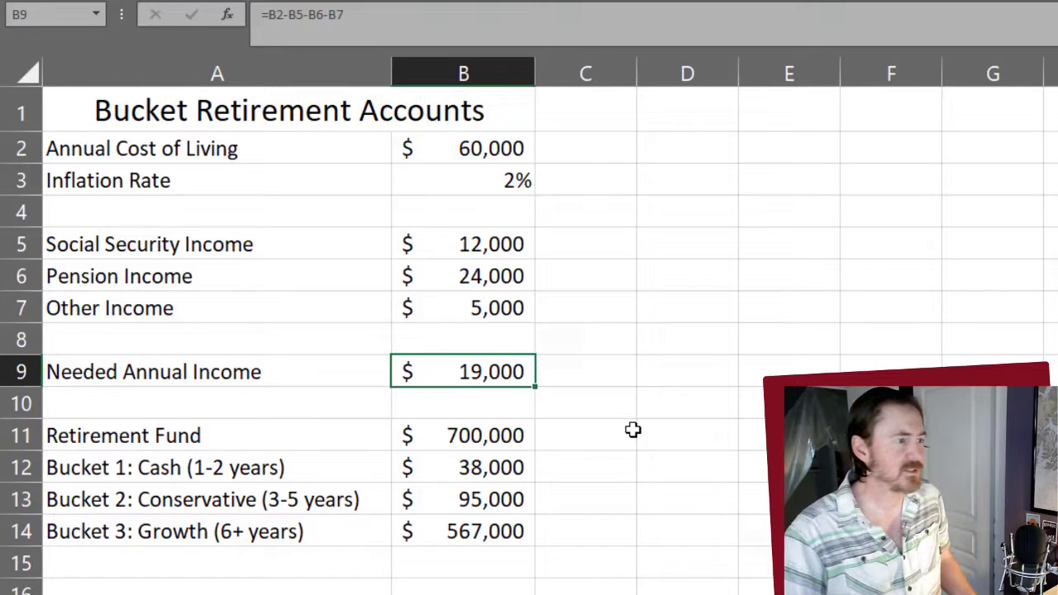
pyautogui.click(463, 435)
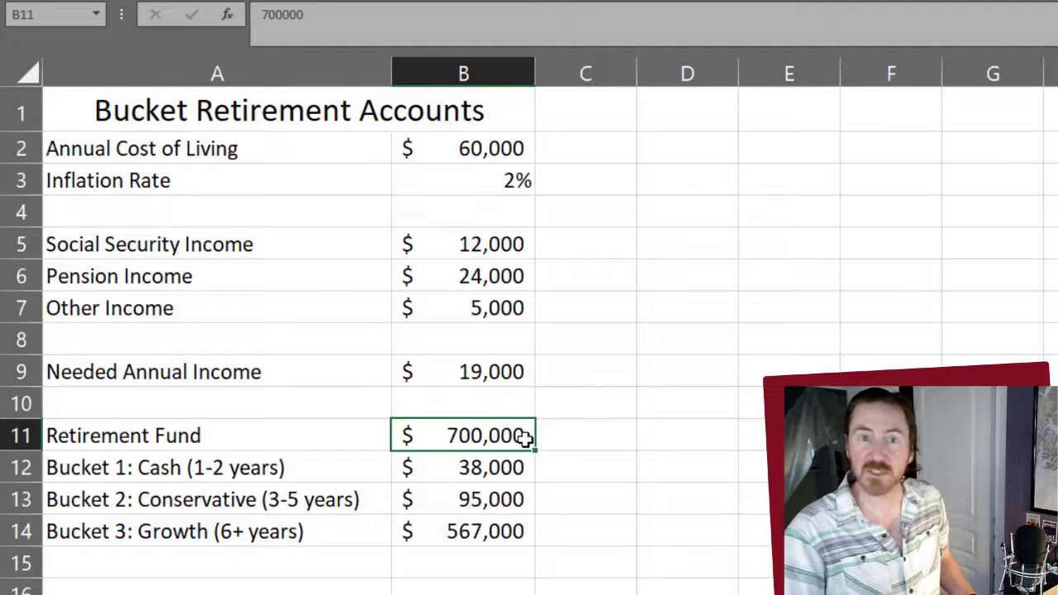